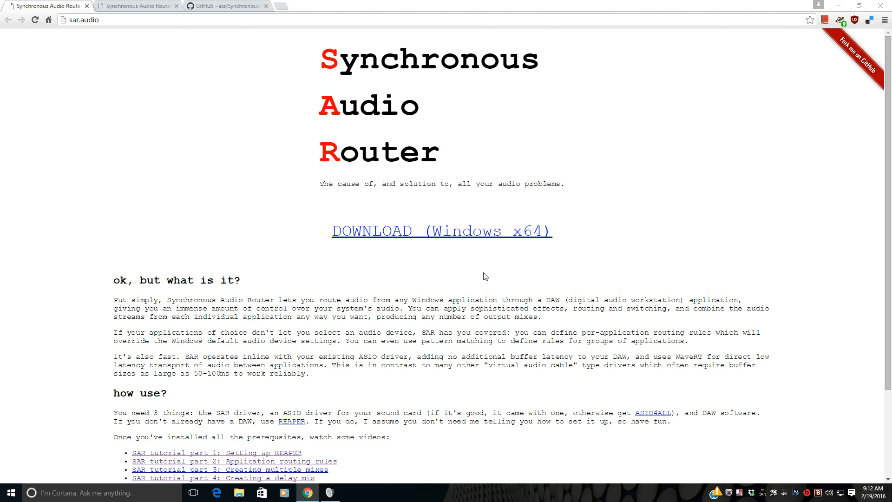
{"action": "mouse_move", "coordinate": [359, 183]}
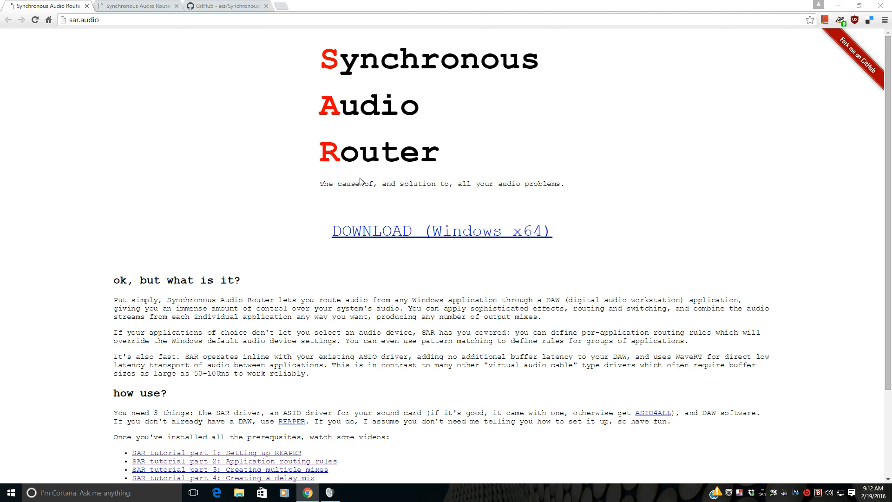
Step: View the SAR user manual in Chrome, then minimise the browser to show the desktop
{"action": "left_click", "coordinate": [135, 5]}
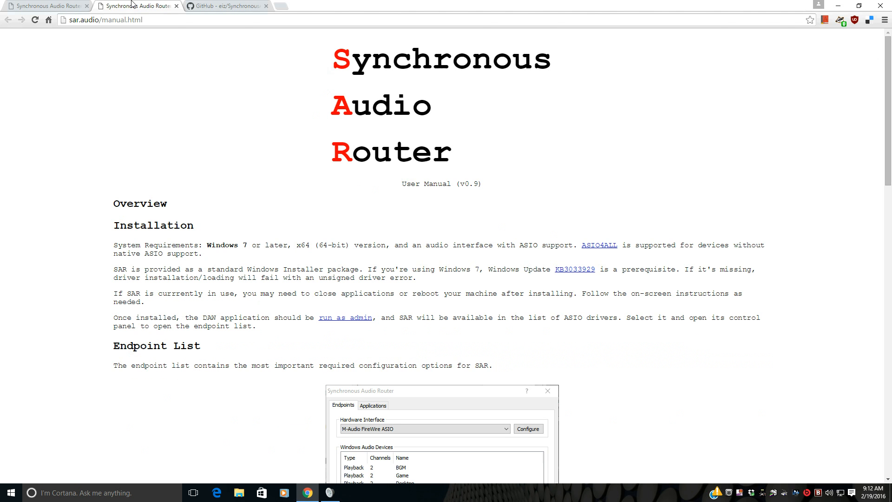
{"action": "left_click", "coordinate": [228, 5]}
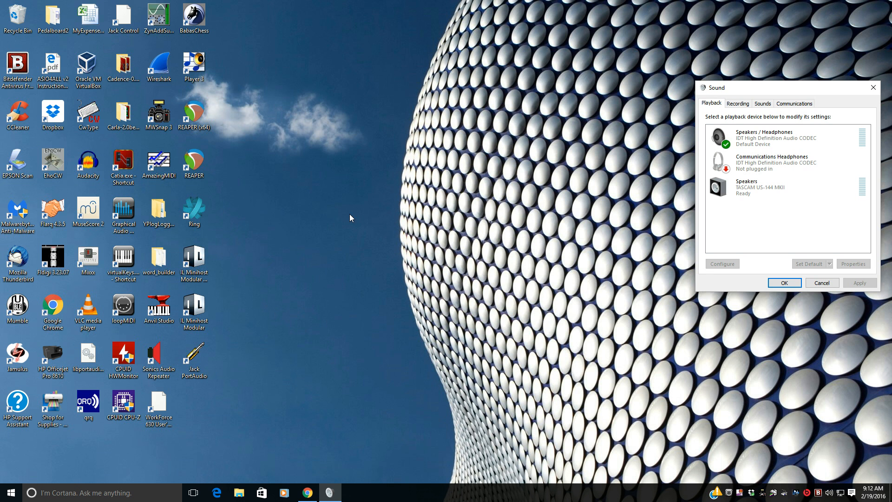
{"action": "mouse_move", "coordinate": [234, 175]}
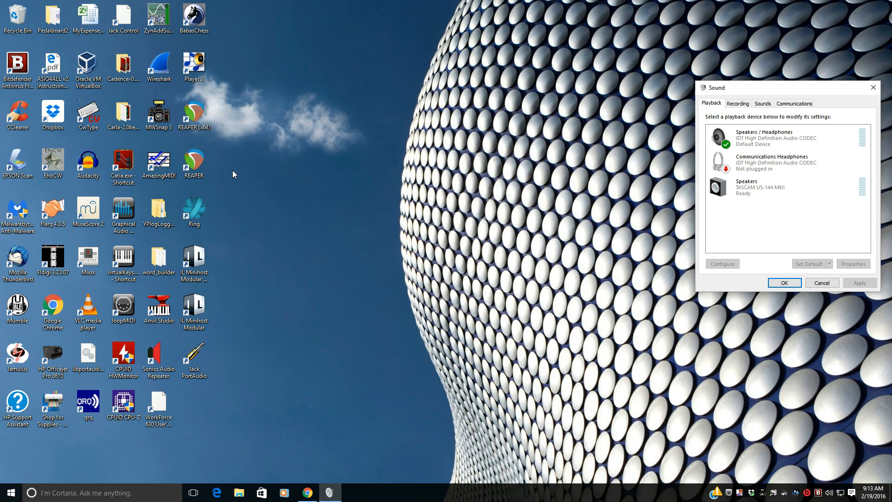
{"action": "left_click", "coordinate": [193, 114]}
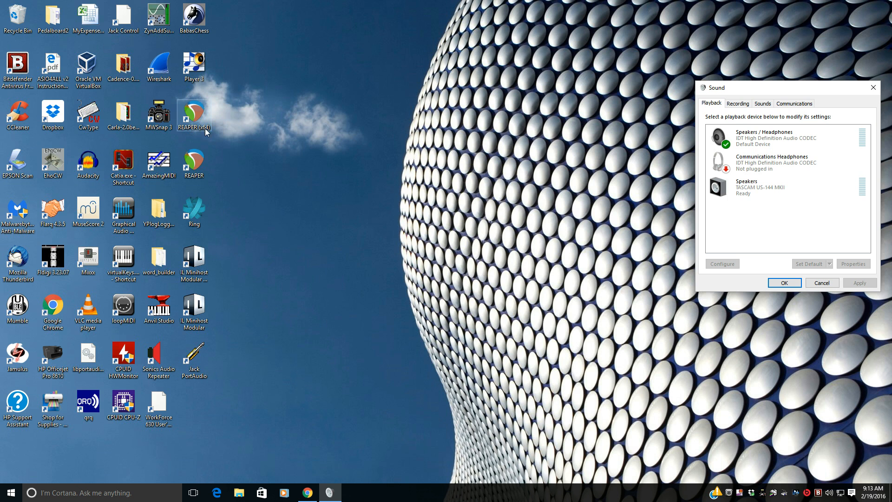
Step: Launch REAPER (x64) as administrator from its desktop shortcut
{"action": "right_click", "coordinate": [193, 111]}
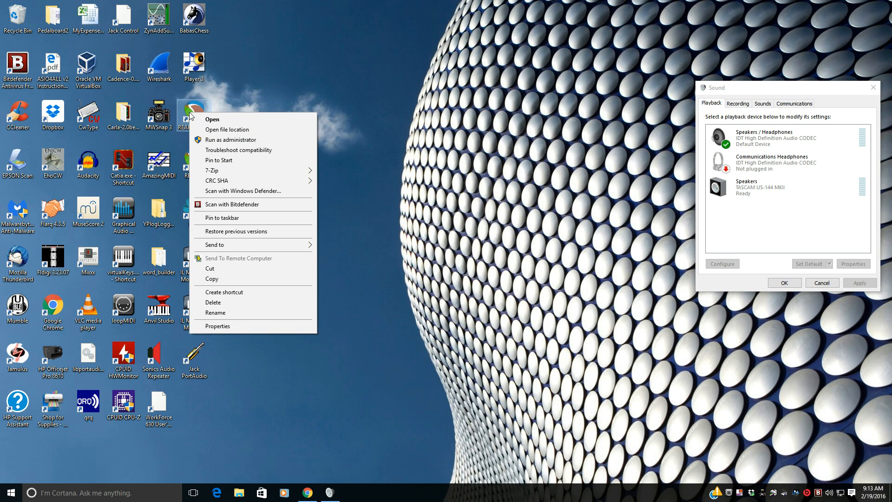
{"action": "mouse_move", "coordinate": [223, 144]}
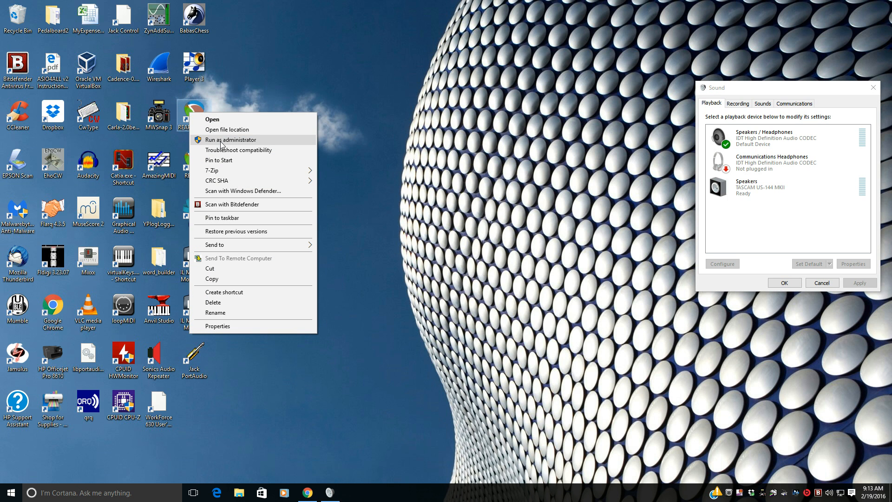
{"action": "left_click", "coordinate": [230, 139]}
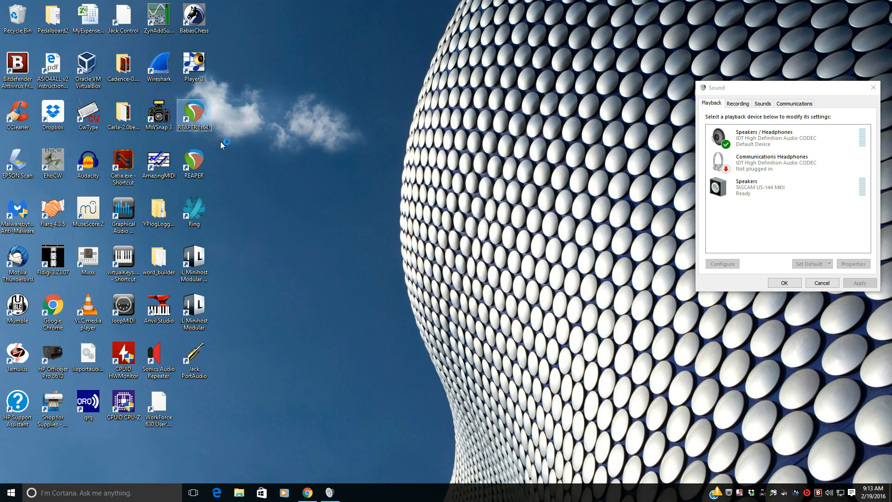
{"action": "double_click", "coordinate": [193, 110]}
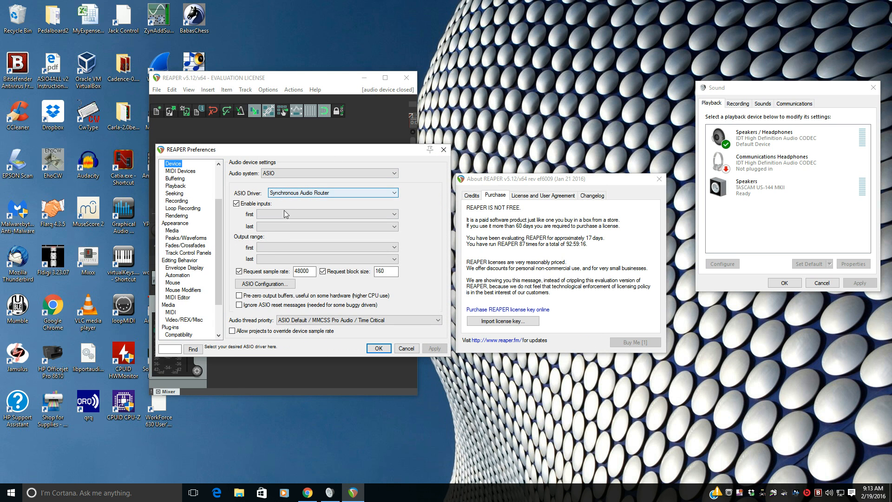
Step: Set ASIO4ALL v2 as the Synchronous Audio Router's hardware interface
{"action": "left_click", "coordinate": [265, 283]}
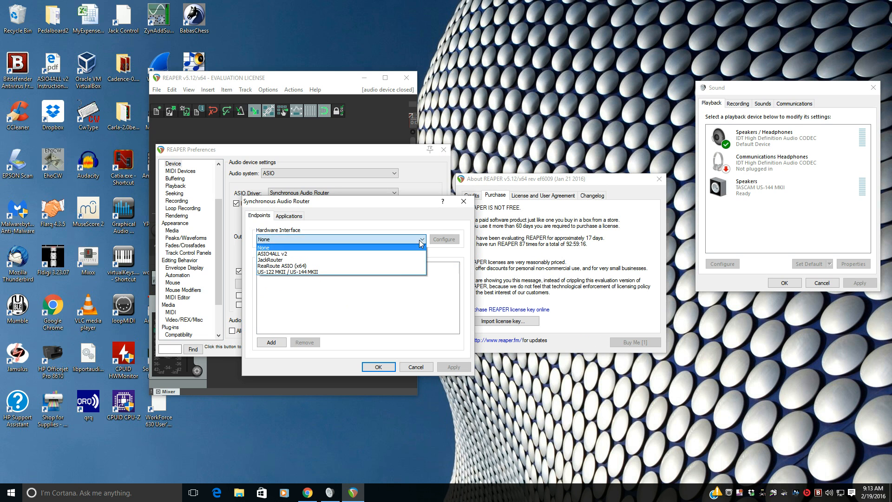
{"action": "mouse_move", "coordinate": [378, 275]}
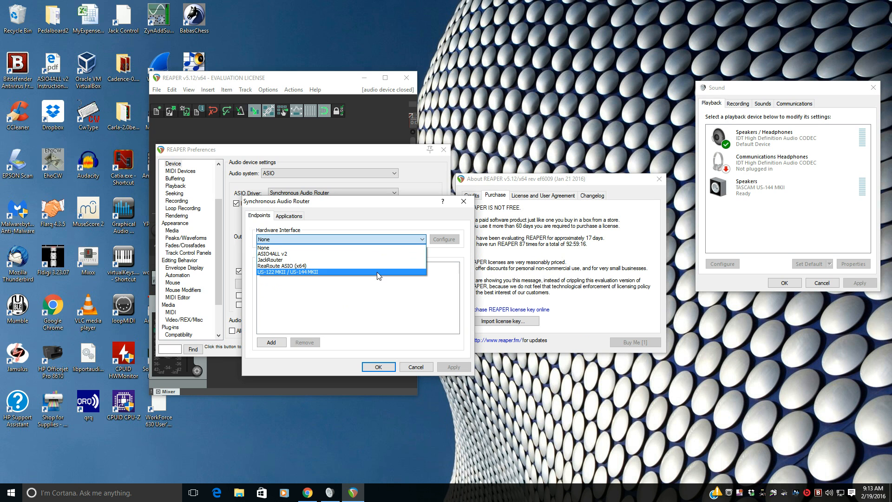
{"action": "mouse_move", "coordinate": [360, 256]}
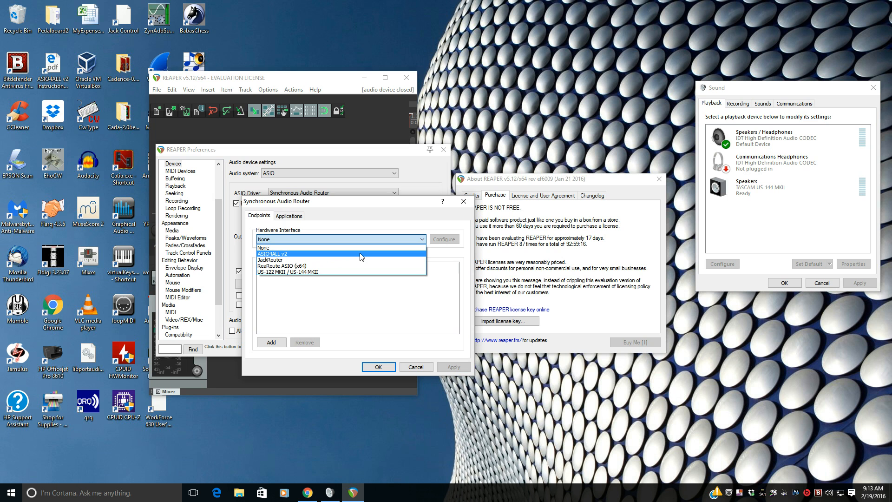
{"action": "left_click", "coordinate": [292, 252]}
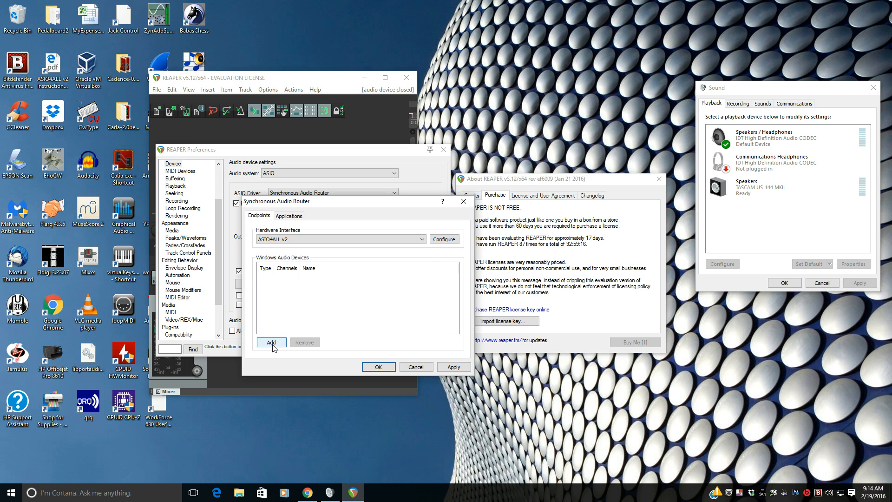
Step: Add a 'Mumble Output' playback endpoint, removing the mistakenly created Mumble Input entry
{"action": "left_click", "coordinate": [272, 342]}
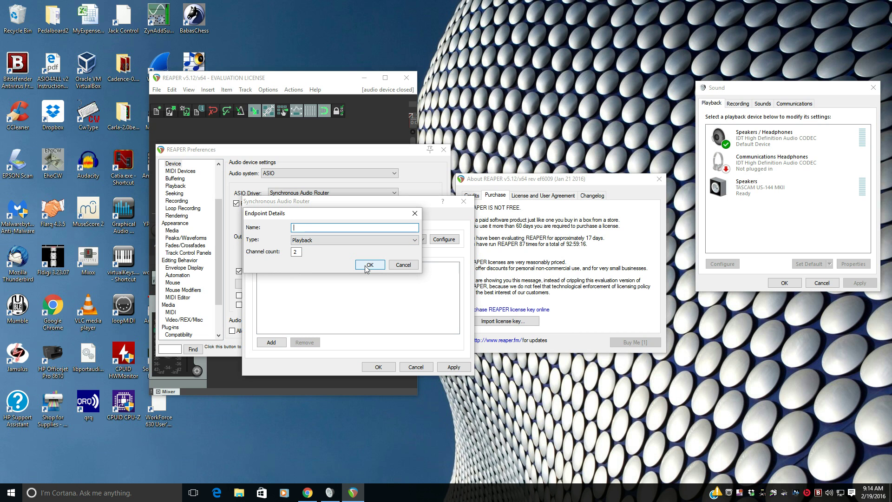
{"action": "type", "text": "Mumble Input"}
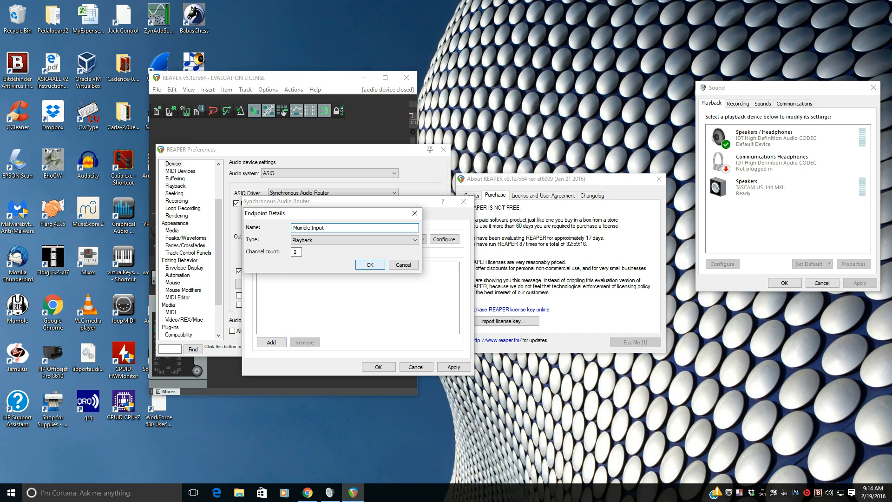
{"action": "left_click", "coordinate": [370, 264]}
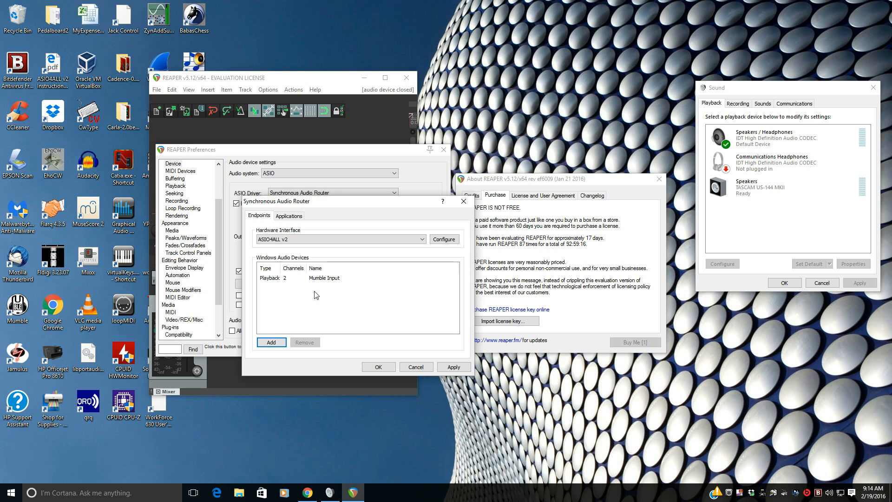
{"action": "left_click", "coordinate": [323, 278]}
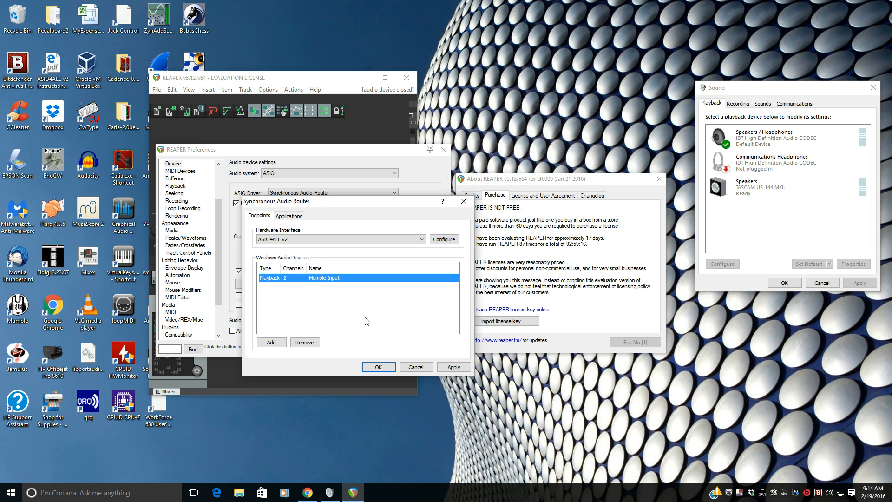
{"action": "left_click", "coordinate": [271, 342]}
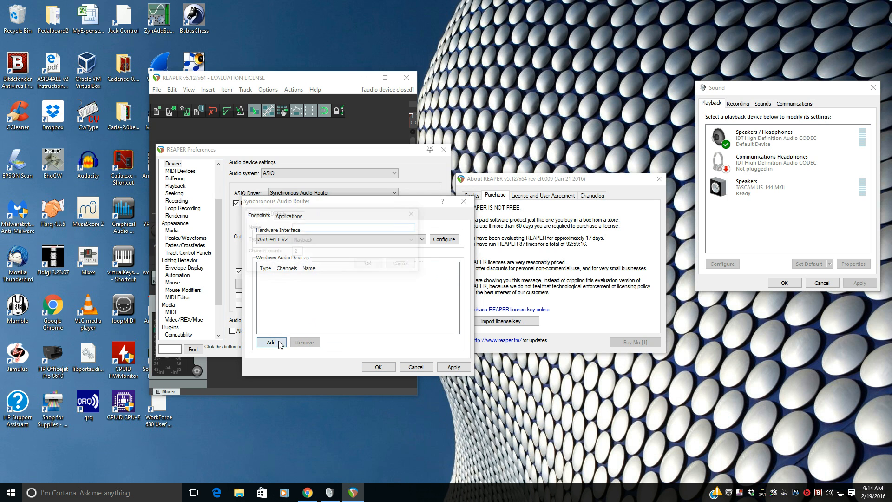
{"action": "left_click", "coordinate": [272, 342]}
{"action": "type", "text": "Mumble Outpu"}
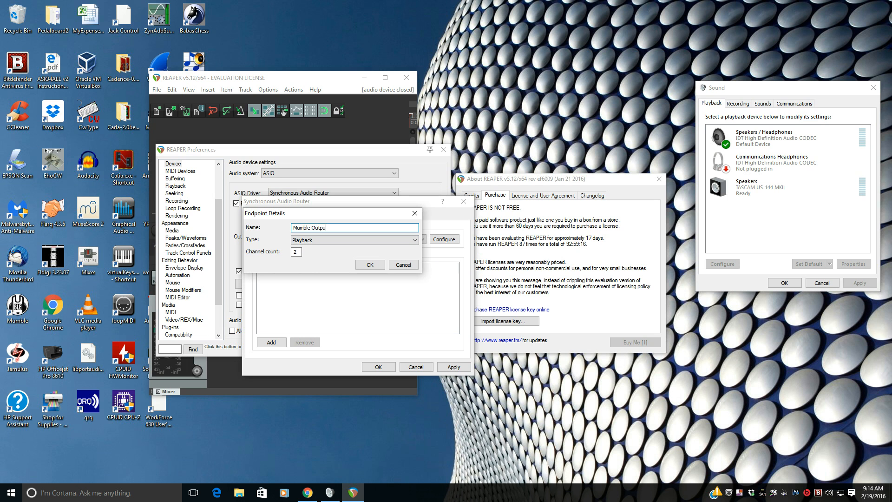
{"action": "left_click", "coordinate": [370, 264]}
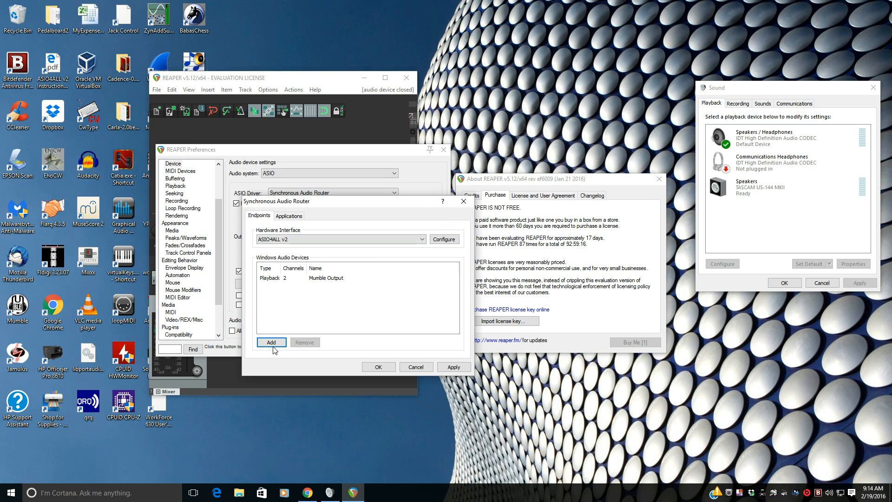
Step: Add 'Audacity Output' and 'Desktop Audio Output' playback endpoints
{"action": "left_click", "coordinate": [272, 342]}
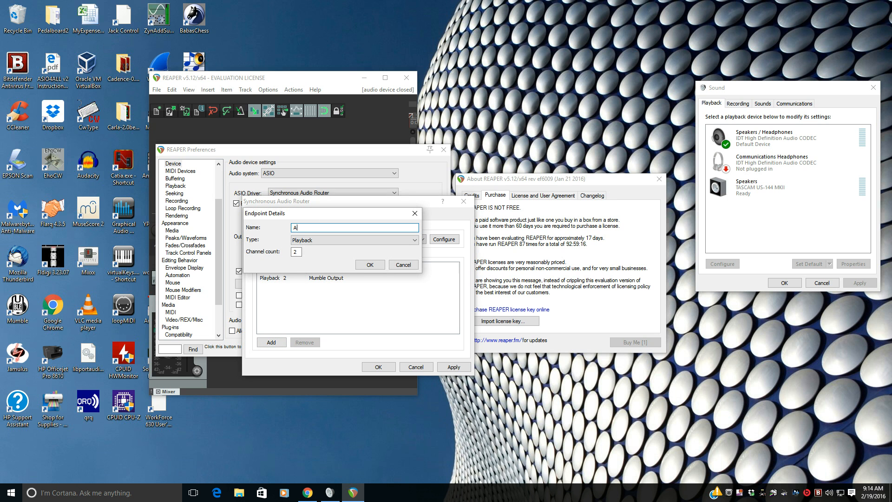
{"action": "type", "text": "Audacity Out"}
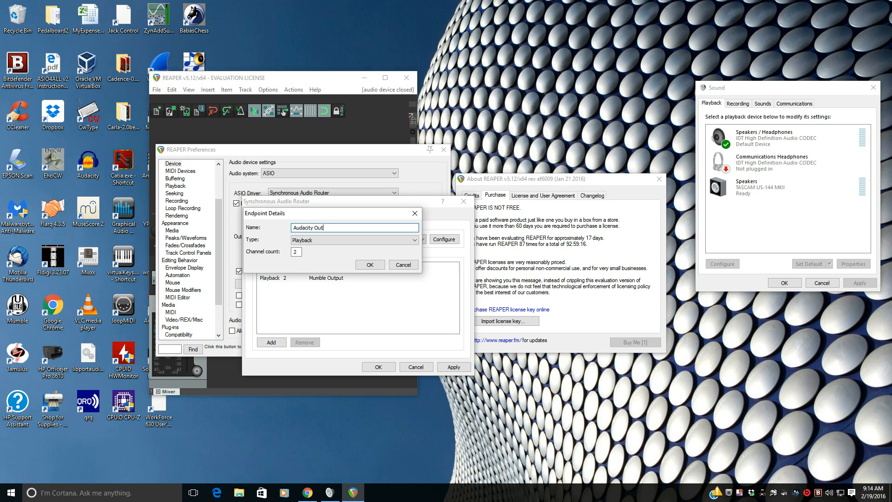
{"action": "left_click", "coordinate": [370, 264]}
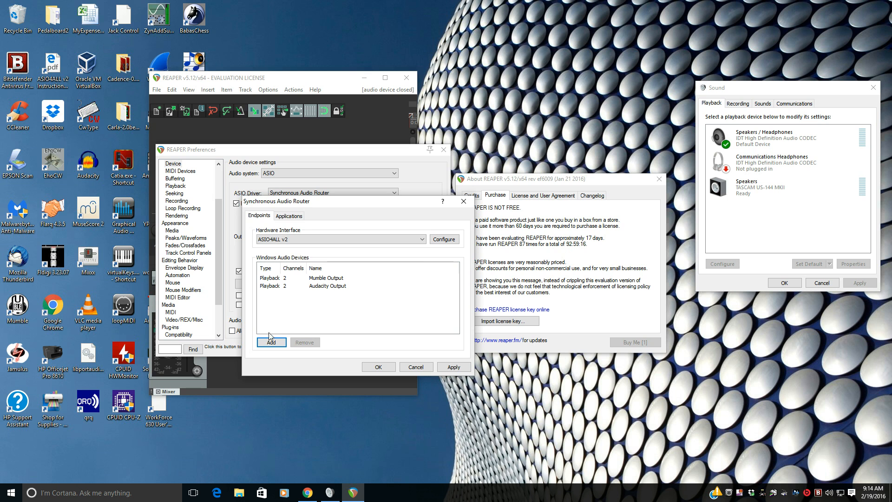
{"action": "left_click", "coordinate": [272, 342]}
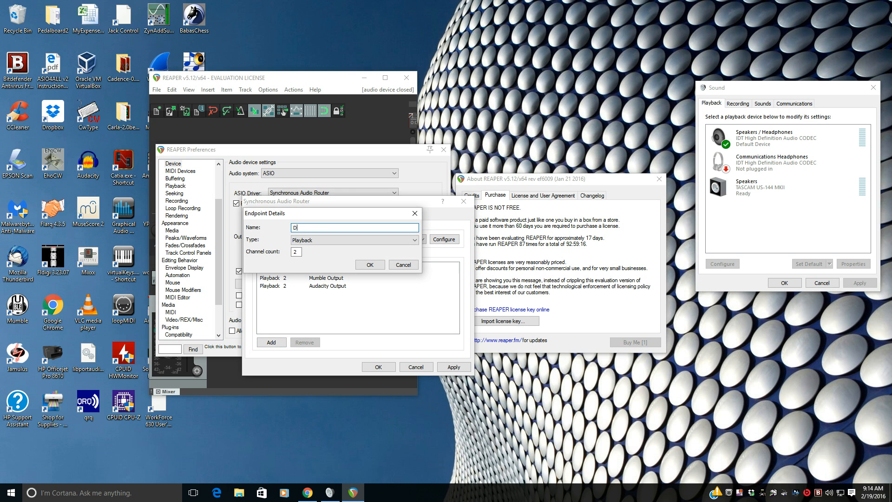
{"action": "type", "text": "esktop Aud"}
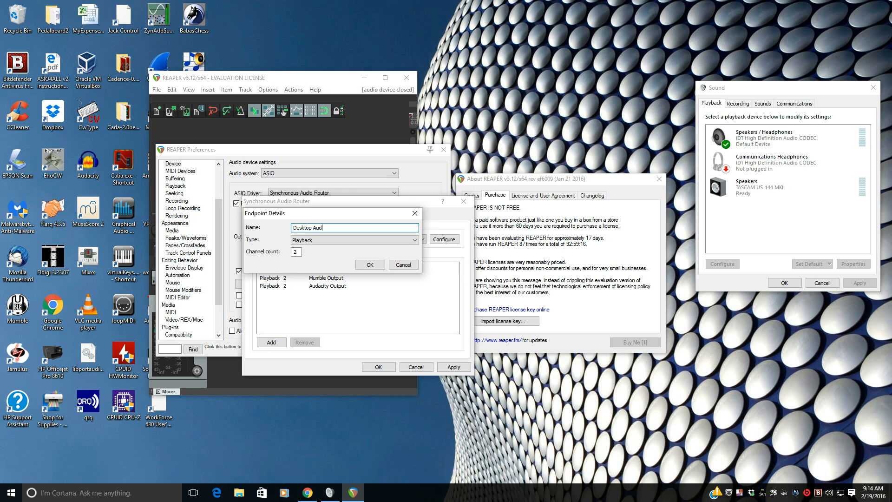
{"action": "left_click", "coordinate": [370, 264]}
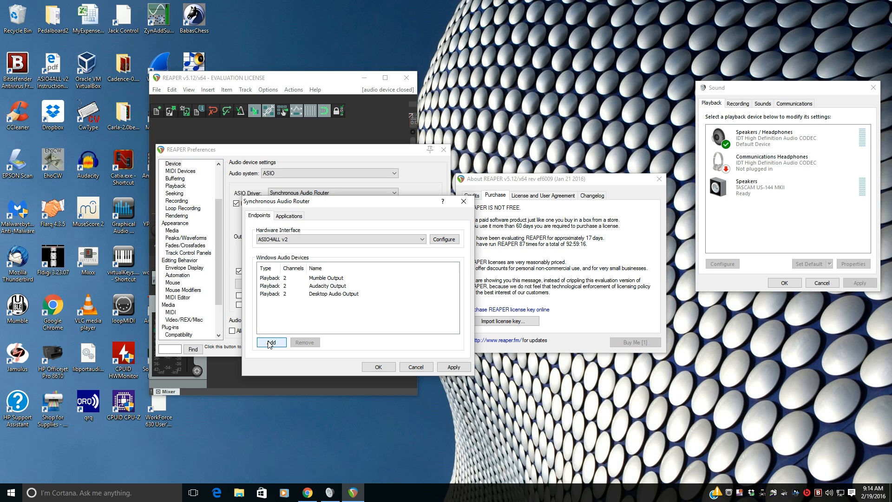
Step: Add two Recording-type endpoints named 'Audacity Input' and 'Mumble Input'
{"action": "left_click", "coordinate": [271, 342]}
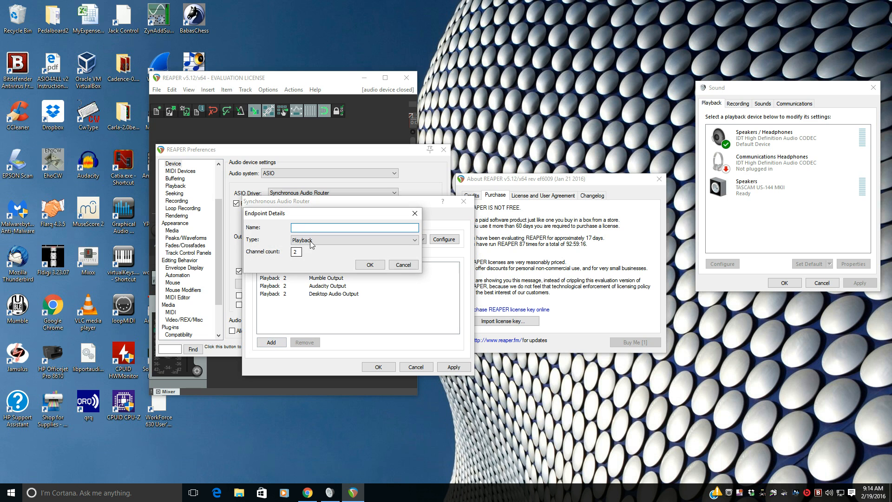
{"action": "left_click", "coordinate": [354, 240]}
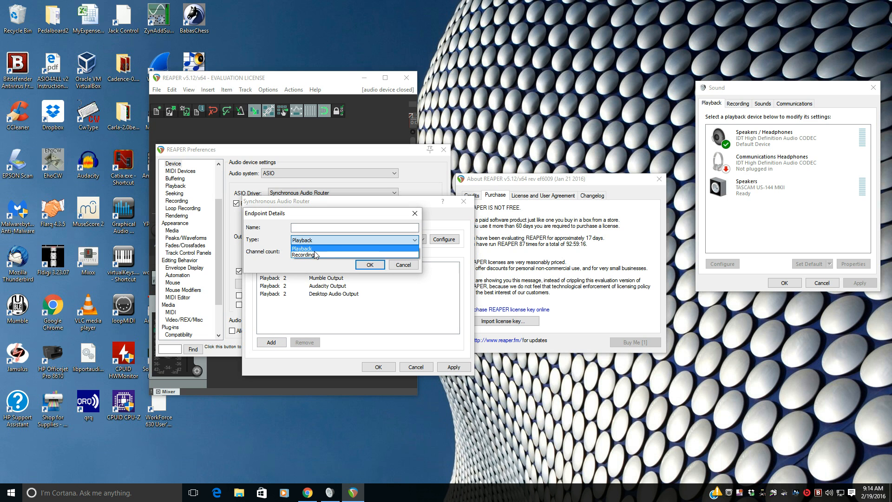
{"action": "left_click", "coordinate": [303, 255]}
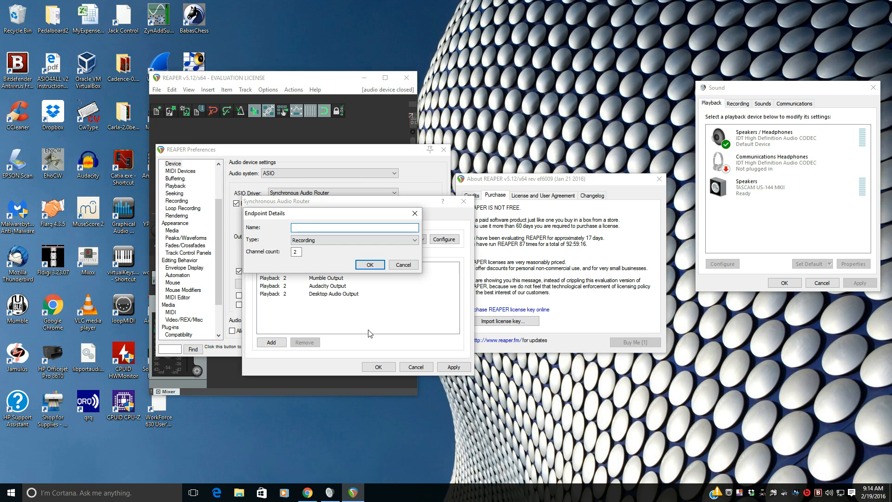
{"action": "type", "text": "Audacit"}
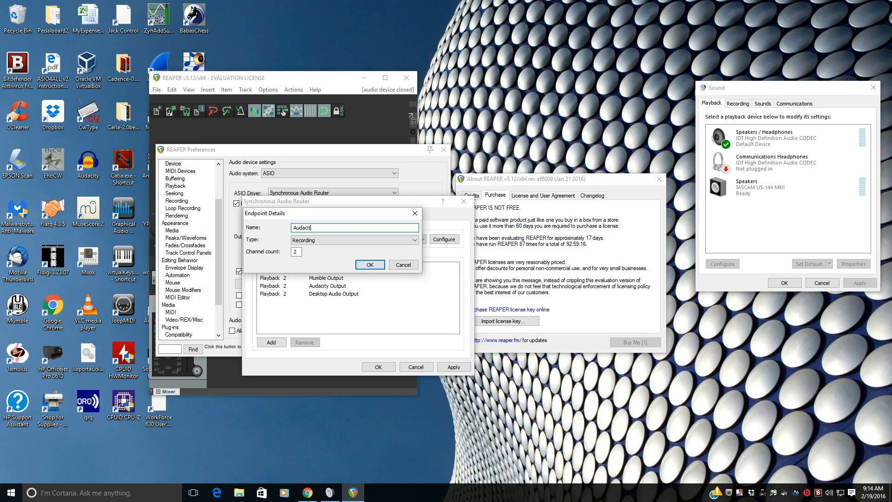
{"action": "left_click", "coordinate": [370, 264]}
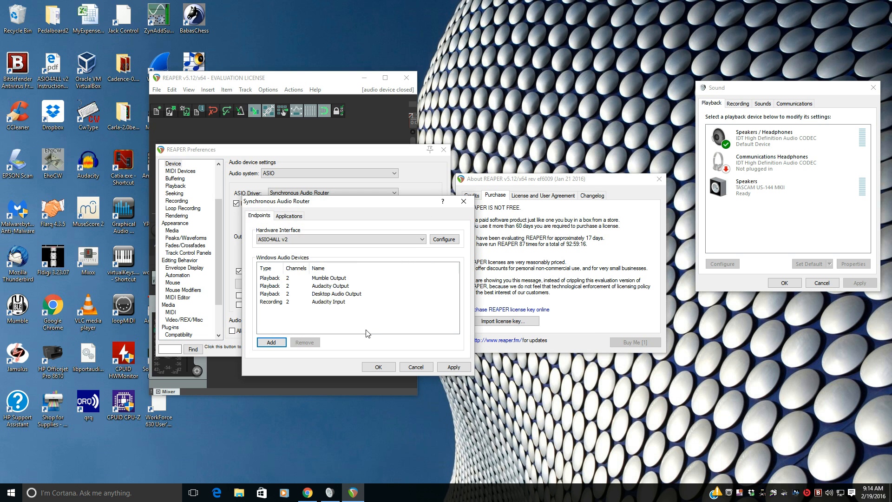
{"action": "left_click", "coordinate": [271, 342]}
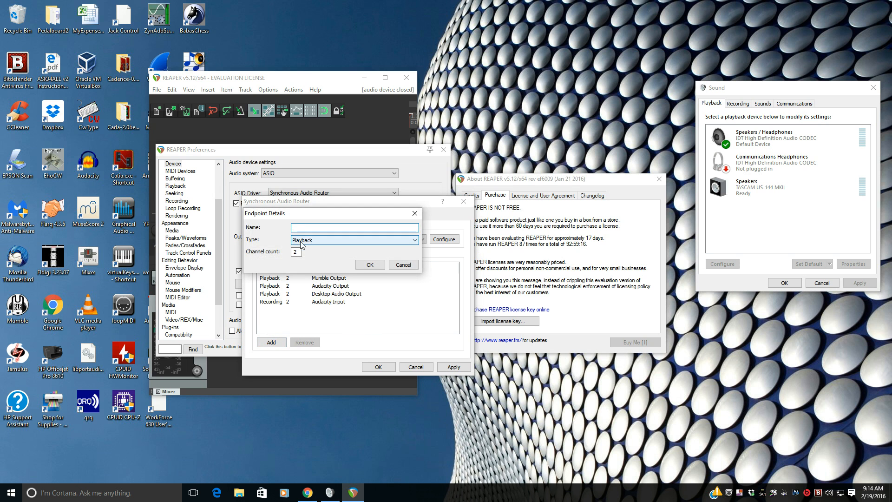
{"action": "left_click", "coordinate": [354, 240]}
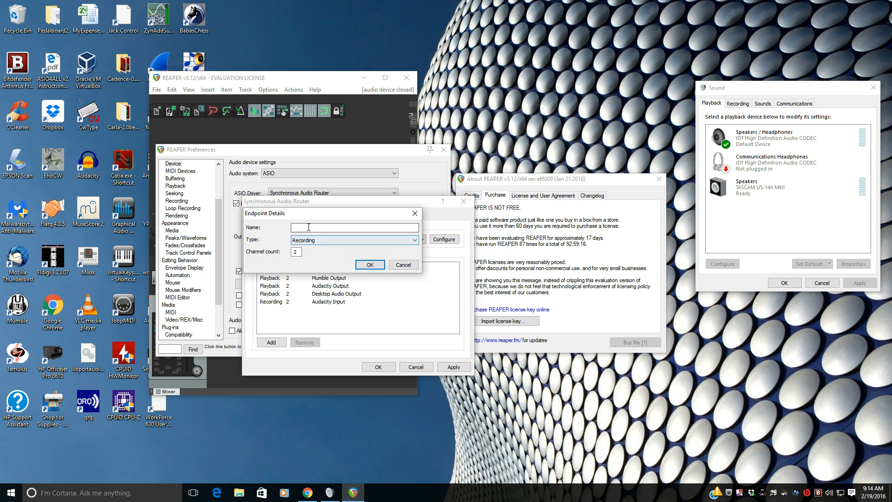
{"action": "type", "text": "Mumble Input"}
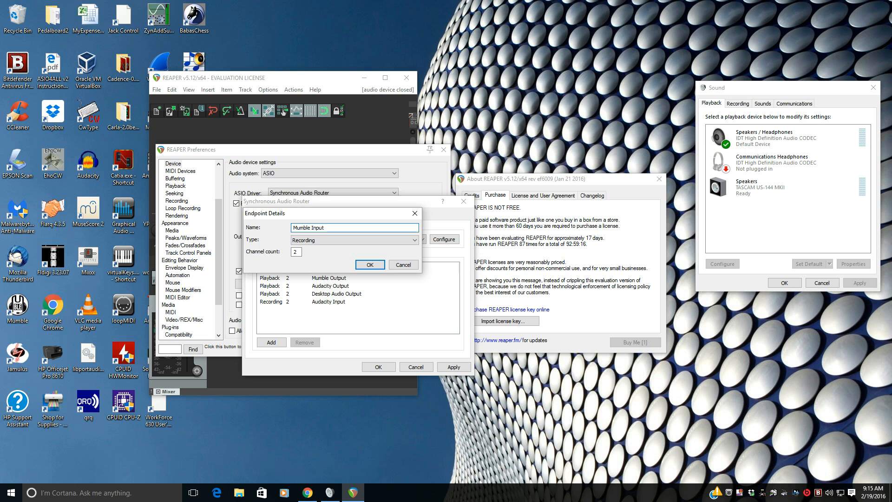
{"action": "left_click", "coordinate": [370, 264]}
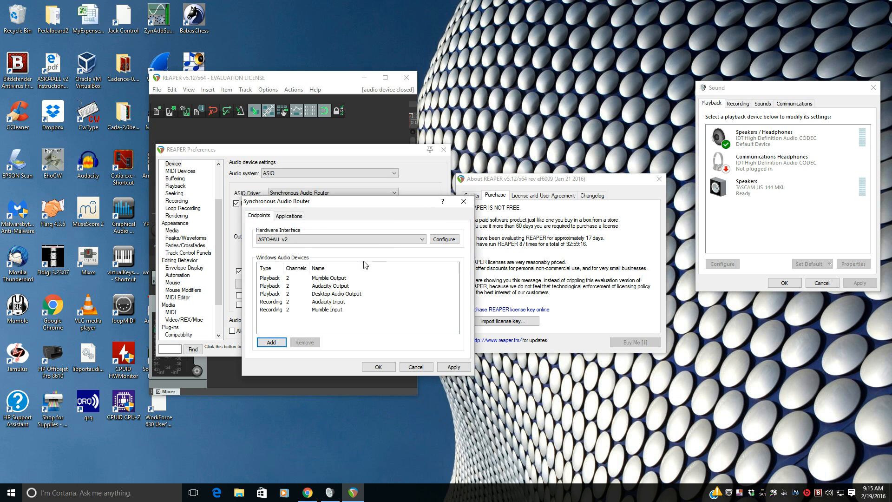
{"action": "mouse_move", "coordinate": [284, 307]}
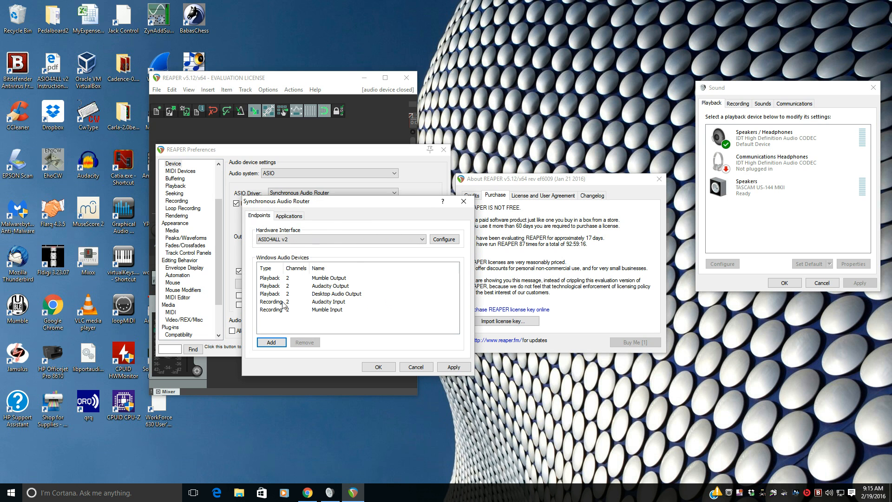
{"action": "mouse_move", "coordinate": [335, 303]}
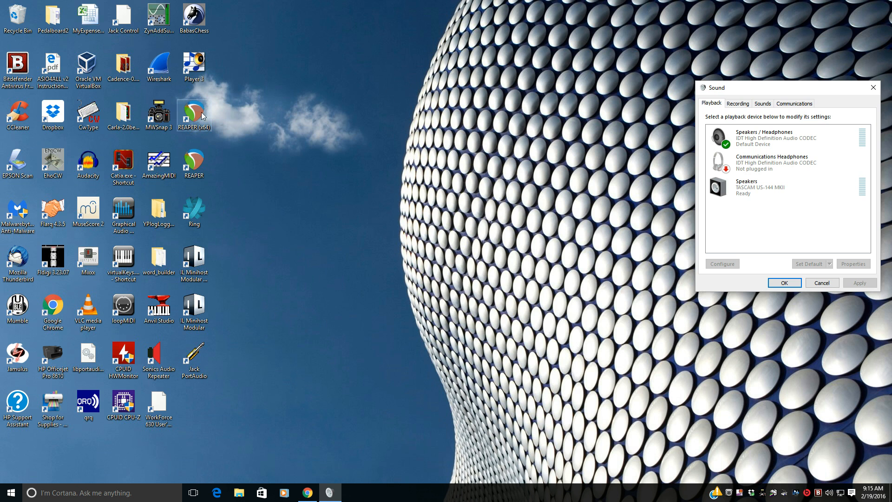
Step: Relaunch REAPER (x64) as administrator from its desktop shortcut
{"action": "right_click", "coordinate": [194, 112]}
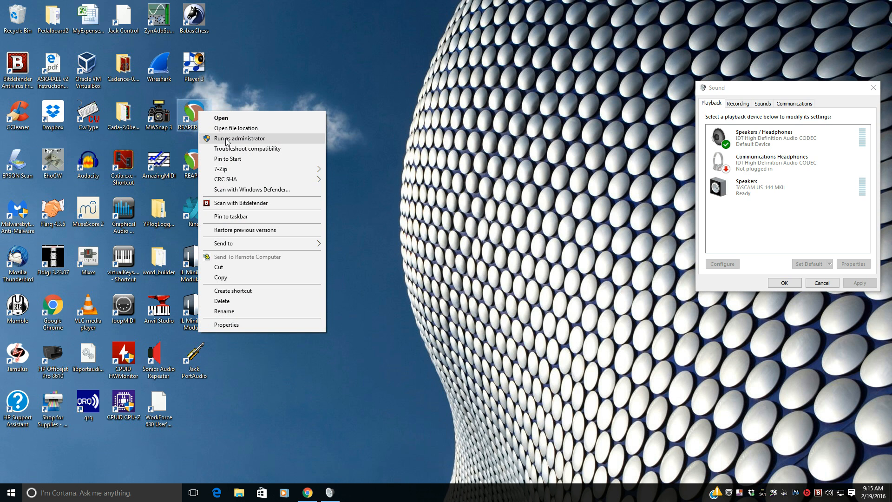
{"action": "left_click", "coordinate": [239, 137]}
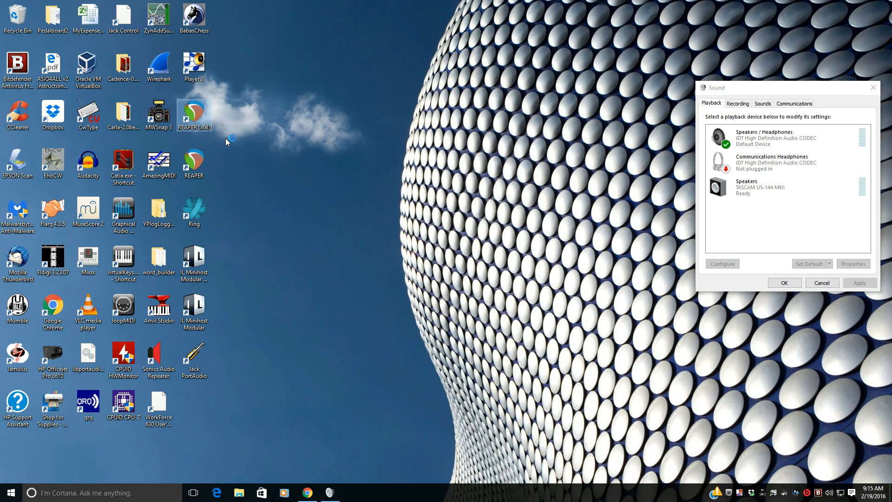
{"action": "double_click", "coordinate": [193, 110]}
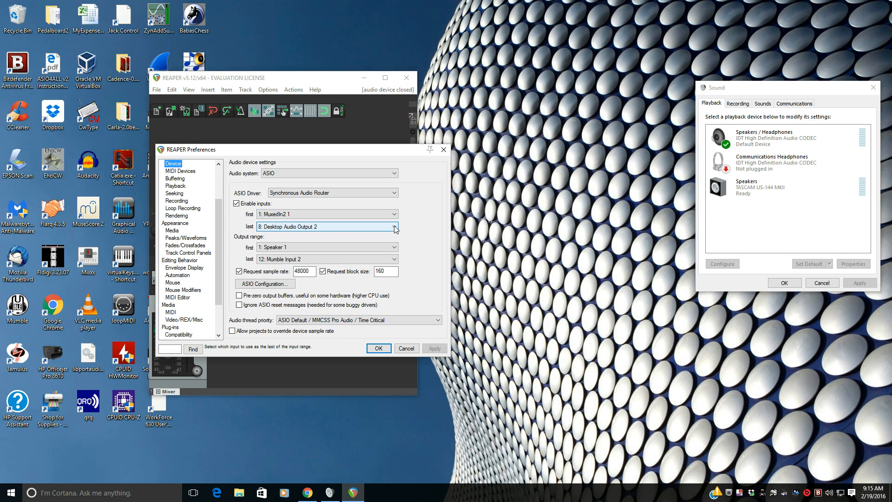
Step: Set the audio device's last input to Desktop Audio Output 2 and last output to Mumble Input 2, and apply
{"action": "left_click", "coordinate": [394, 259]}
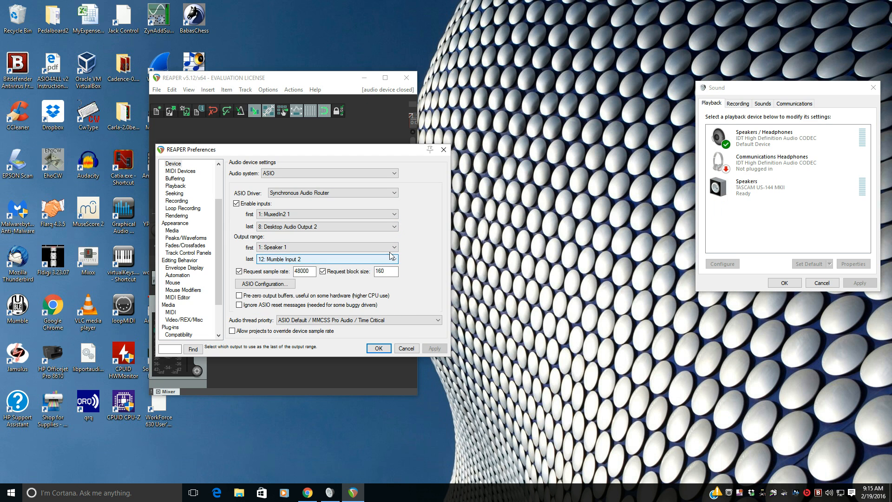
{"action": "left_click", "coordinate": [394, 258]}
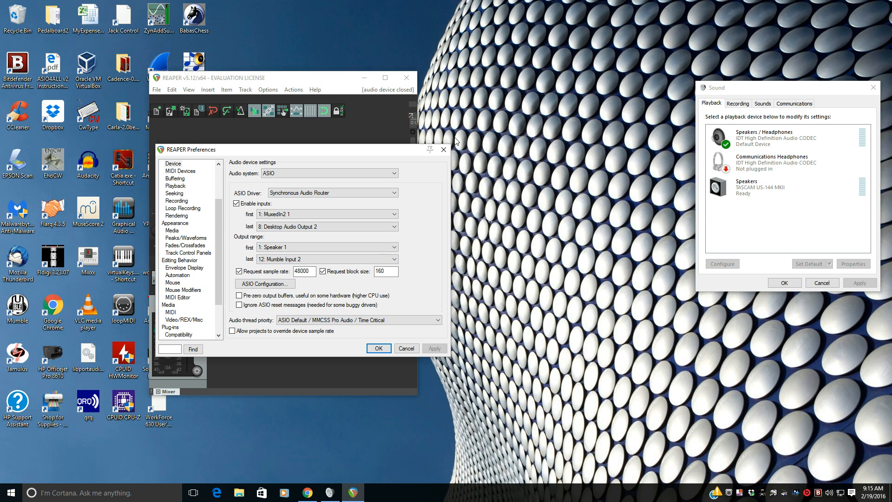
{"action": "left_click", "coordinate": [378, 348]}
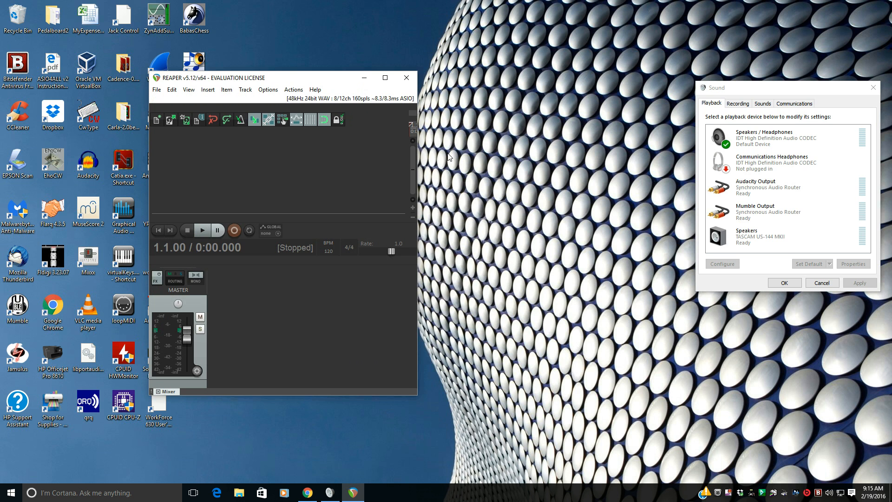
Step: Review the SAR playback devices in Windows Sound, then show the Recording device list
{"action": "scroll", "scroll_direction": "down", "scroll_amount": 3}
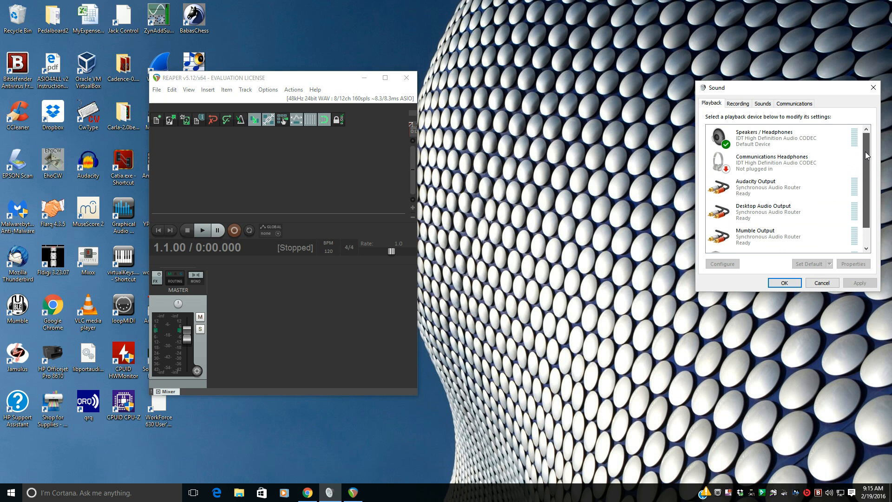
{"action": "scroll", "scroll_direction": "down", "scroll_amount": 3}
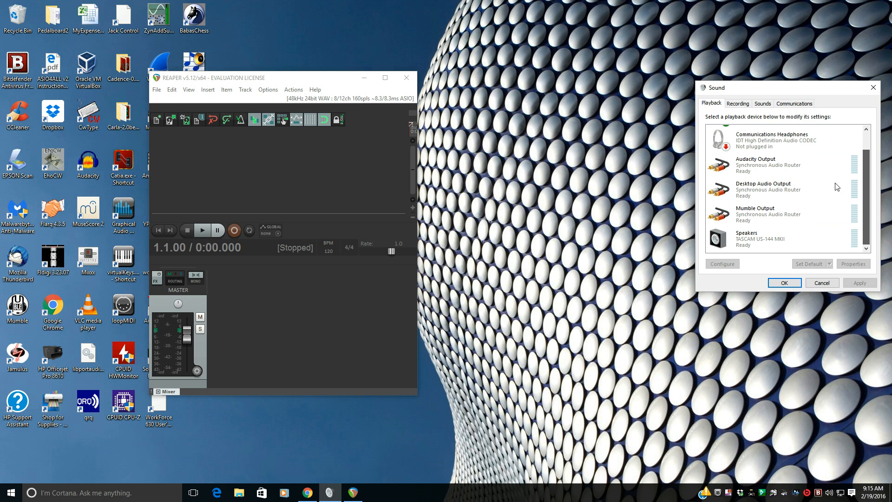
{"action": "left_click", "coordinate": [776, 165]}
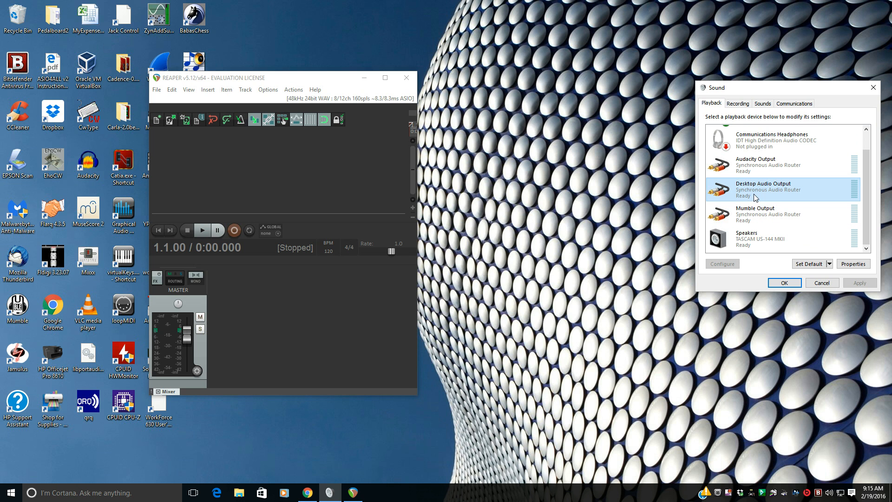
{"action": "left_click", "coordinate": [761, 214]}
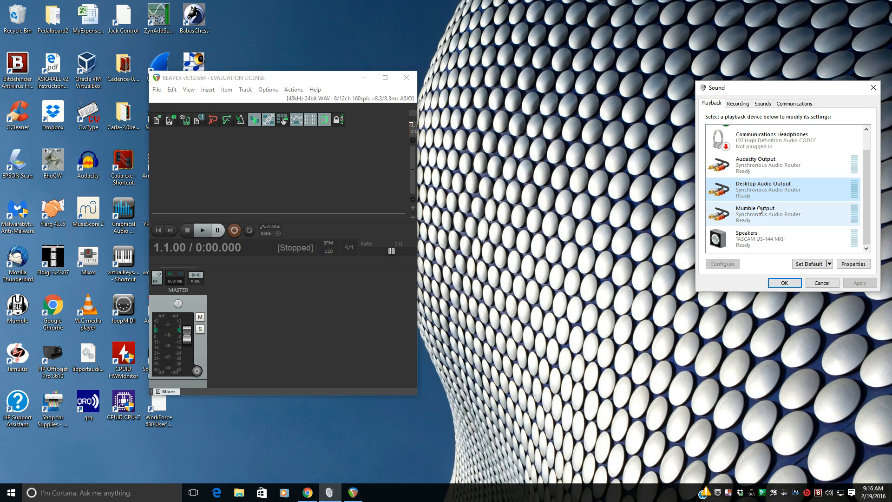
{"action": "left_click", "coordinate": [737, 103]}
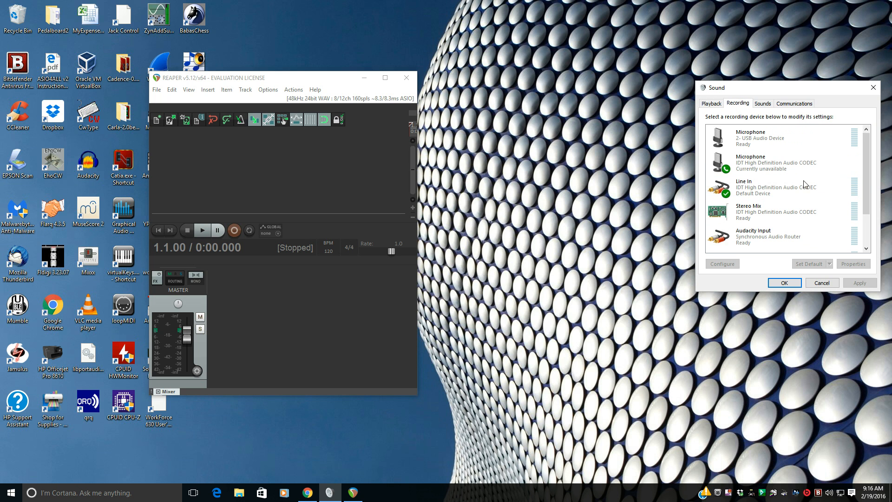
{"action": "scroll", "scroll_direction": "down", "scroll_amount": 3}
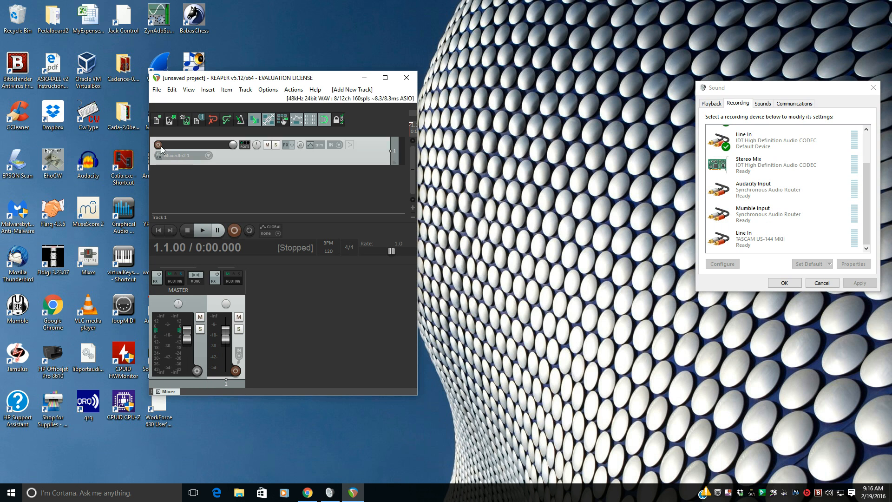
Step: Set the track input to stereo Desktop Audio Output 1 / Desktop Audio Output 2
{"action": "left_click", "coordinate": [158, 144]}
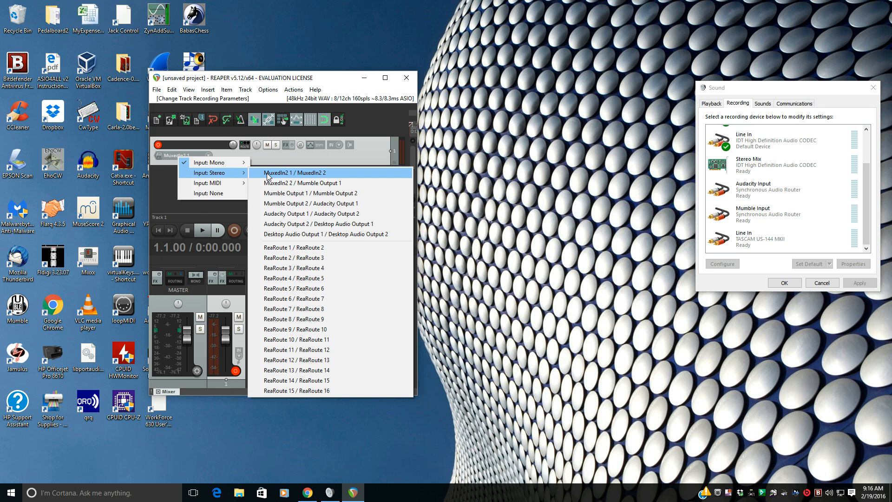
{"action": "mouse_move", "coordinate": [293, 234]}
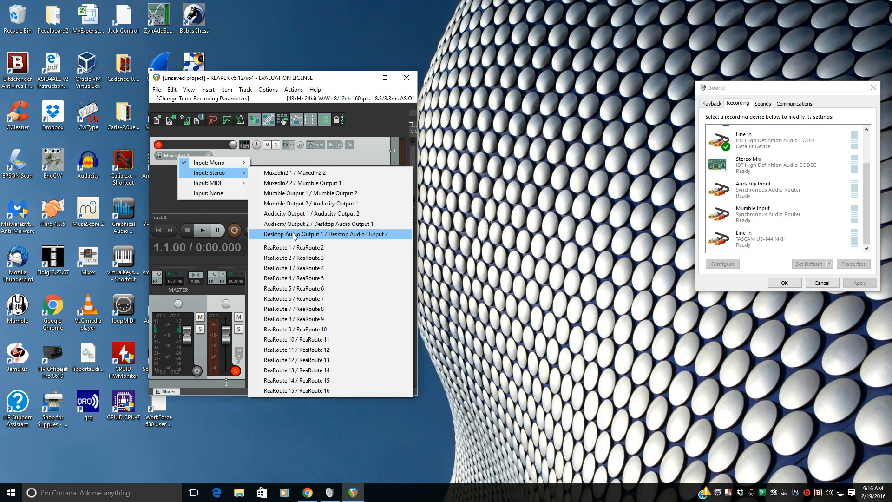
{"action": "left_click", "coordinate": [316, 234]}
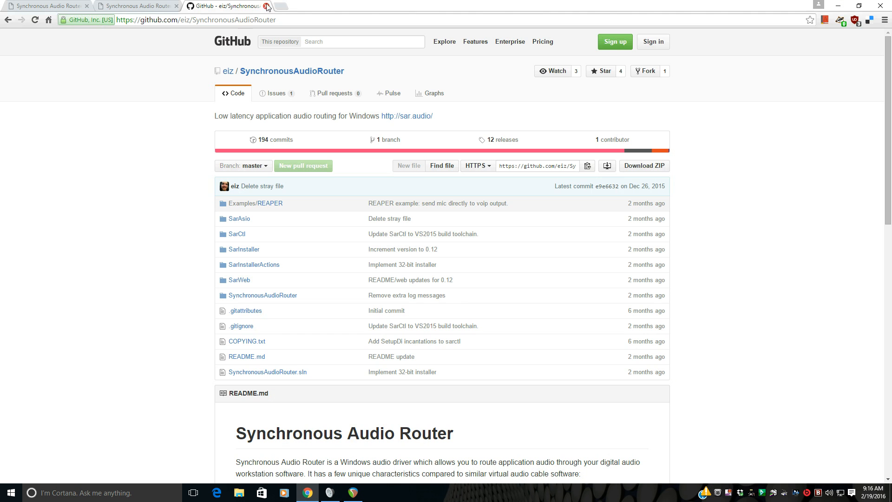
Step: Open the TWiT live stream page in a new tab, then minimise Chrome
{"action": "left_click", "coordinate": [277, 7]}
{"action": "type", "text": "https://twit.tv"}
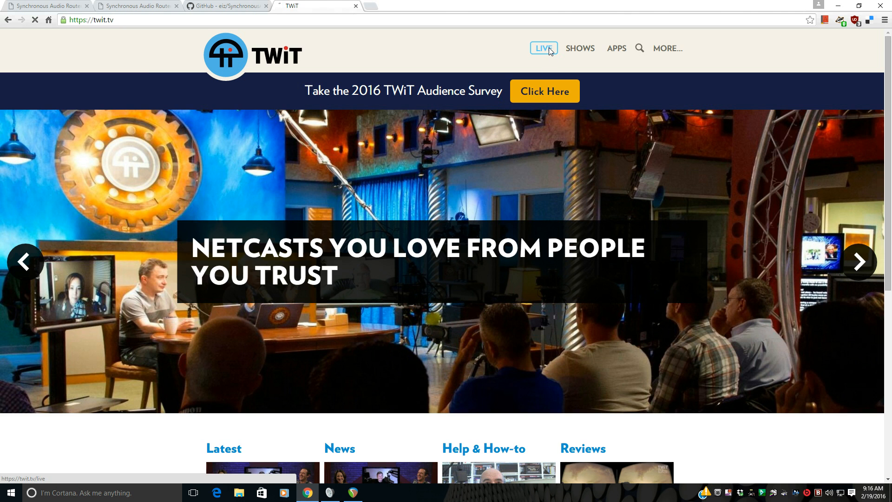
{"action": "left_click", "coordinate": [544, 48]}
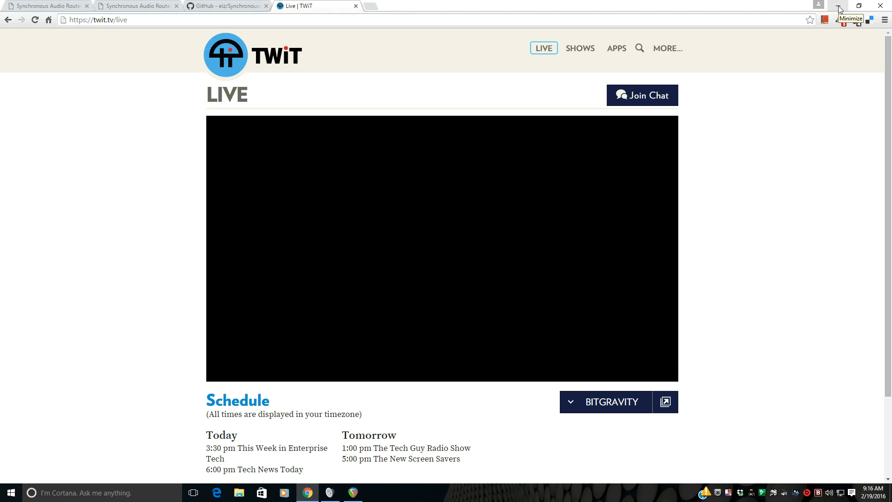
{"action": "left_click", "coordinate": [838, 6]}
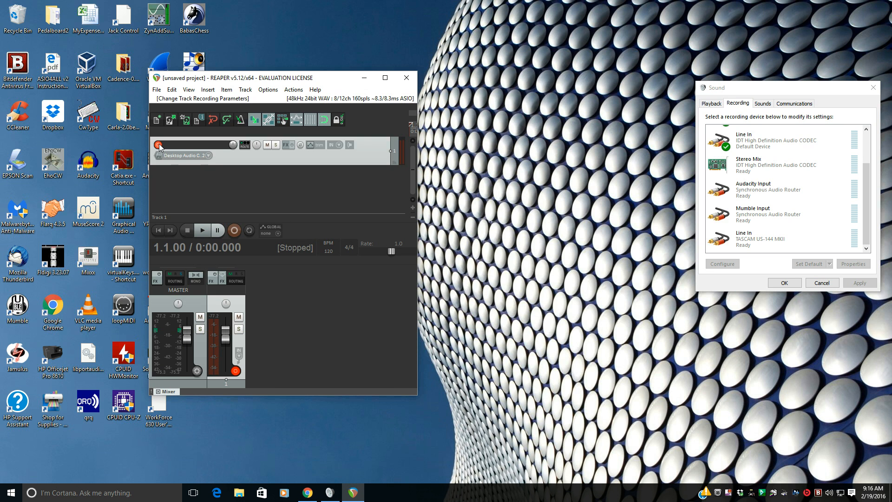
Step: Make Desktop Audio Output the default Windows playback device after checking Audacity Input in Recording
{"action": "left_click", "coordinate": [777, 239]}
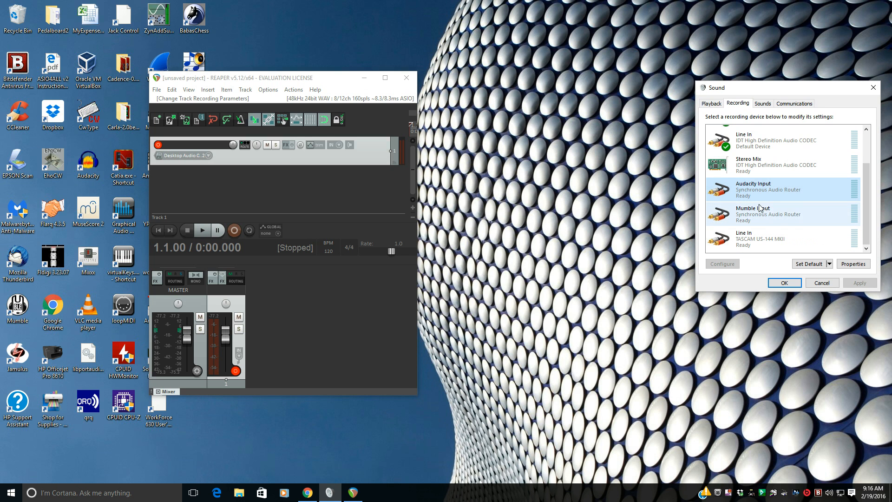
{"action": "left_click", "coordinate": [763, 190]}
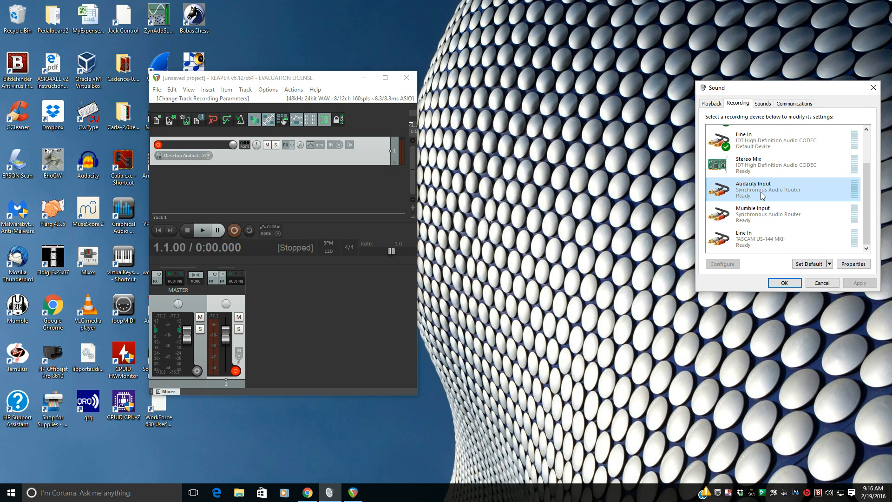
{"action": "left_click", "coordinate": [712, 103]}
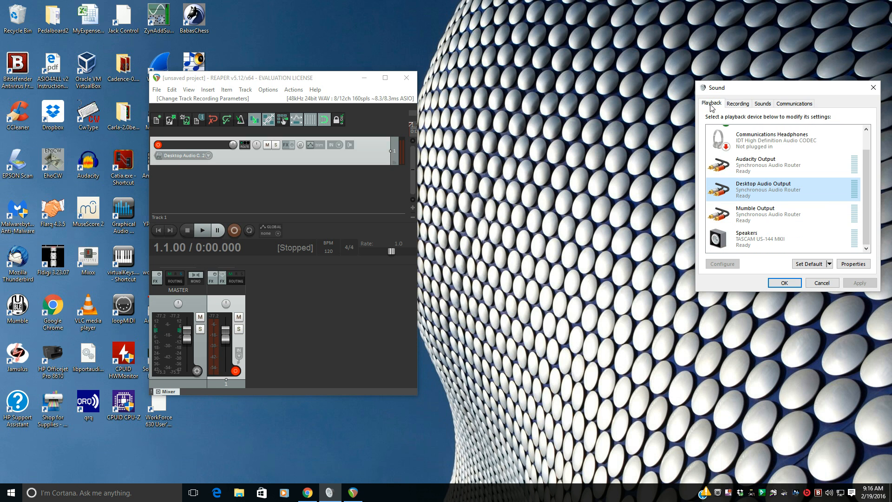
{"action": "right_click", "coordinate": [764, 189]}
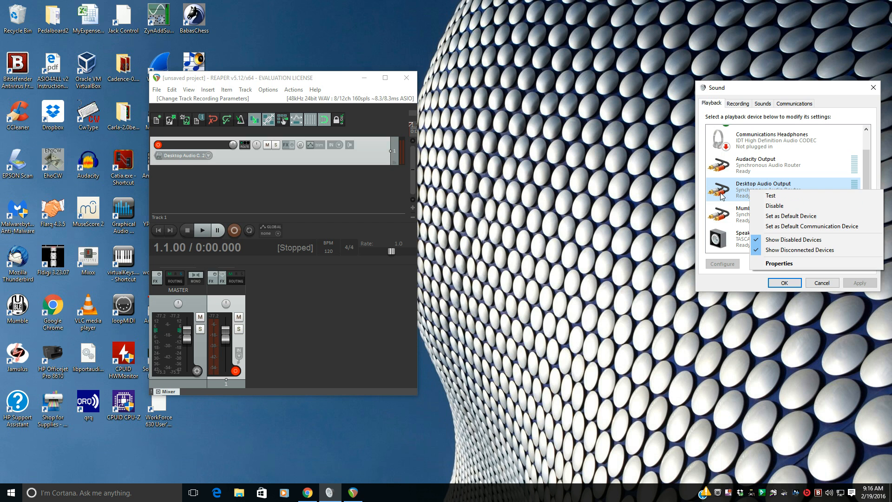
{"action": "left_click", "coordinate": [791, 215]}
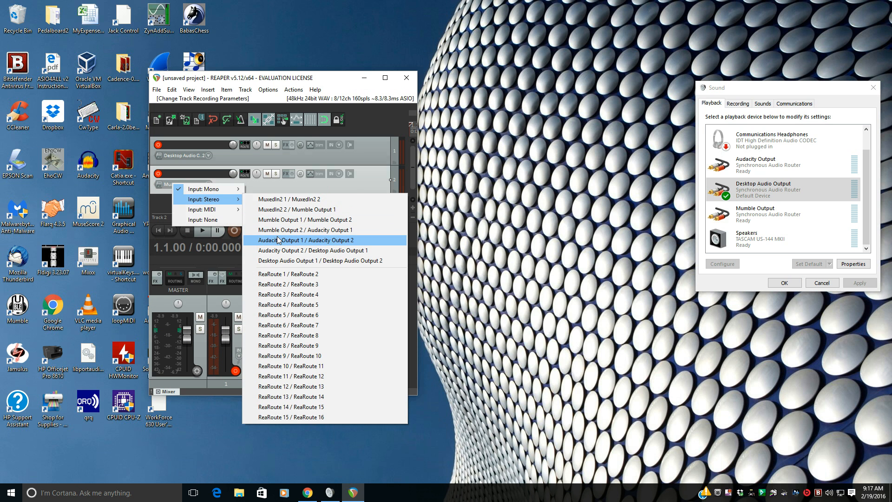
{"action": "mouse_move", "coordinate": [305, 230]}
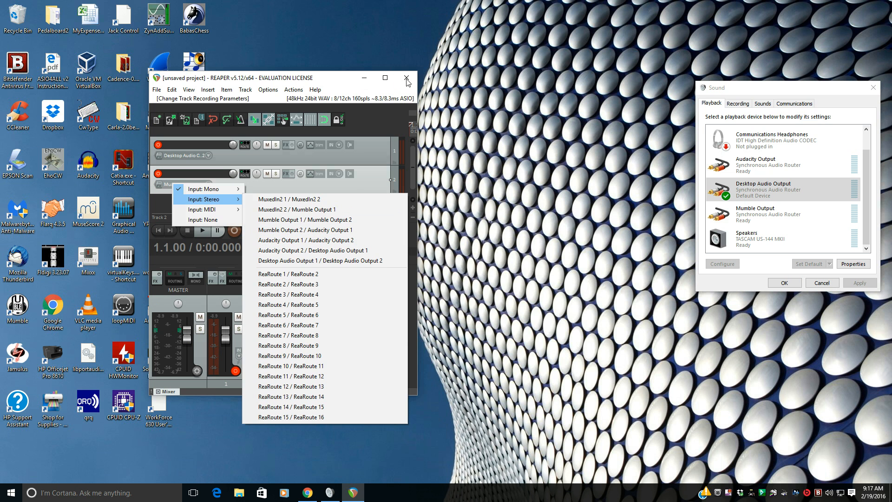
Step: Quit REAPER discarding the unsaved project, then launch Jack PortAudio as administrator from its desktop shortcut
{"action": "left_click", "coordinate": [405, 78]}
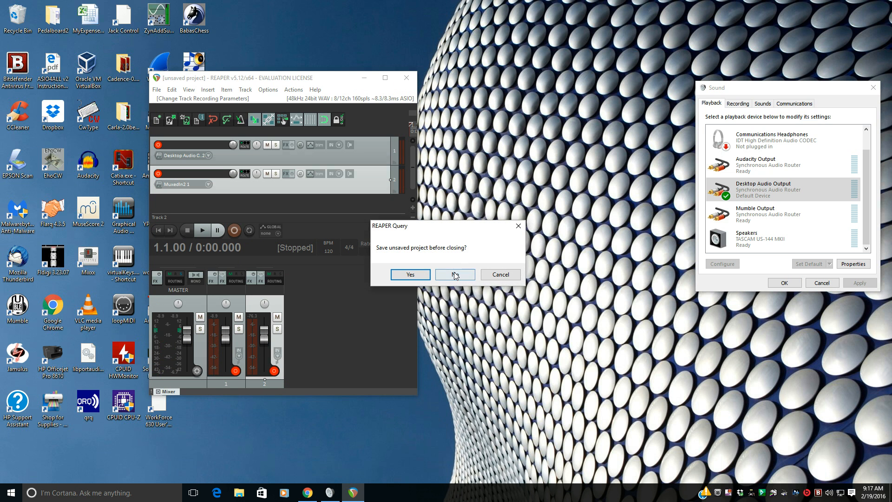
{"action": "left_click", "coordinate": [456, 275]}
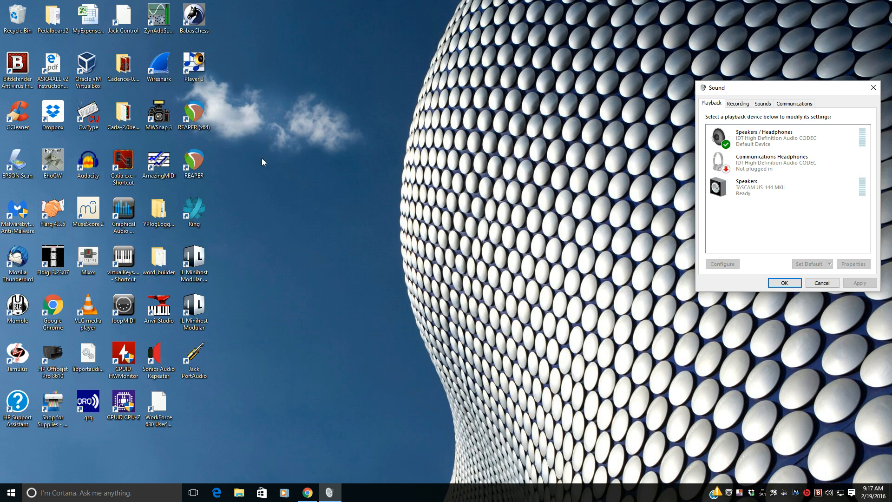
{"action": "right_click", "coordinate": [193, 359]}
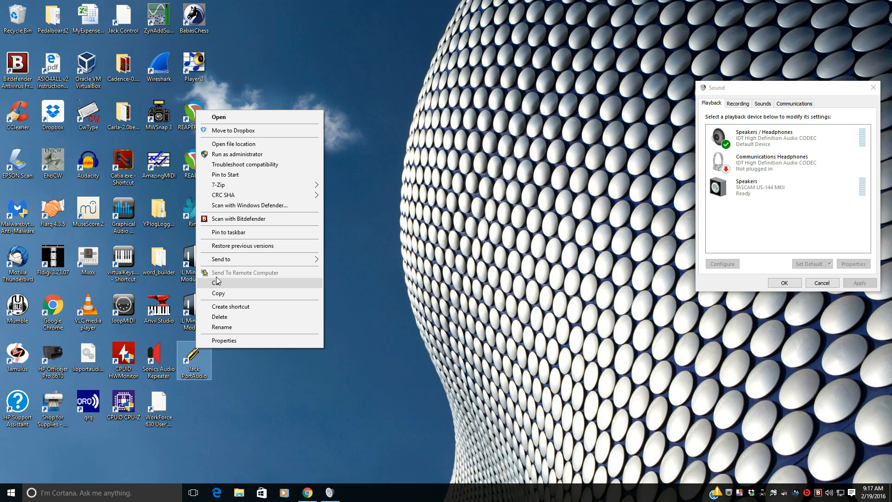
{"action": "mouse_move", "coordinate": [243, 157]}
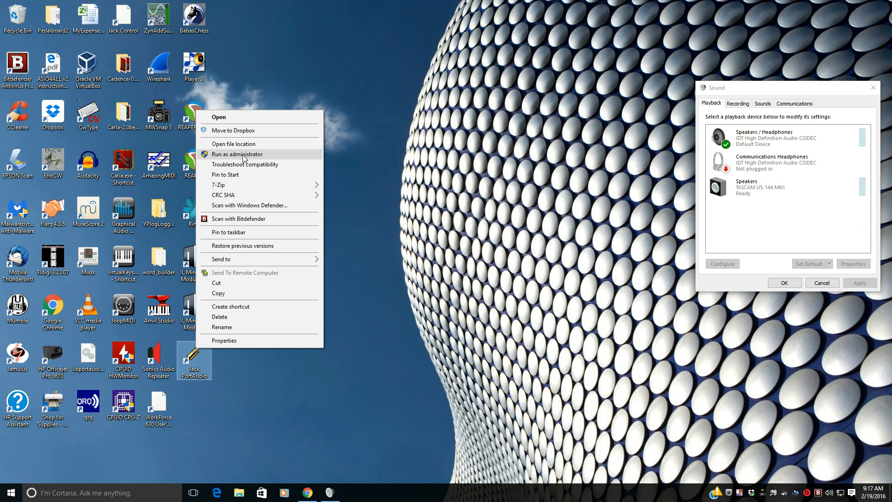
{"action": "left_click", "coordinate": [244, 154]}
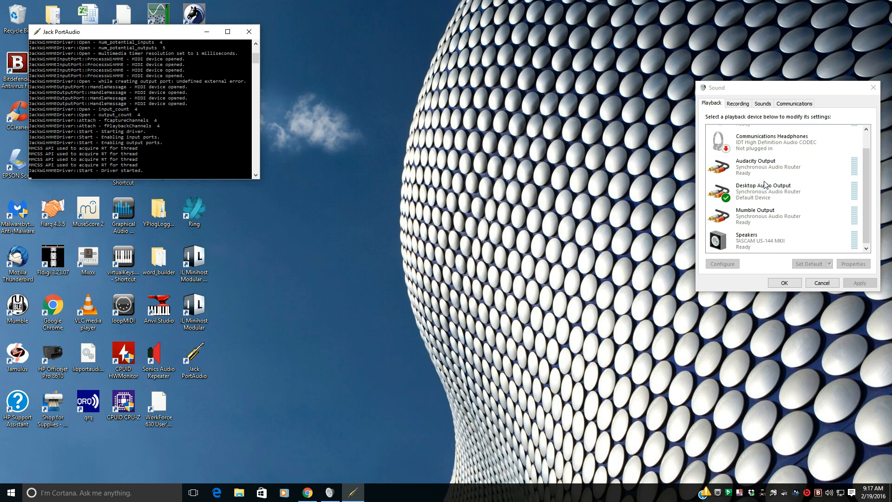
Step: Inspect the Jack PortAudio shortcut's Target command using the Synchronous Audio Router driver at 48000 Hz
{"action": "left_click", "coordinate": [758, 173]}
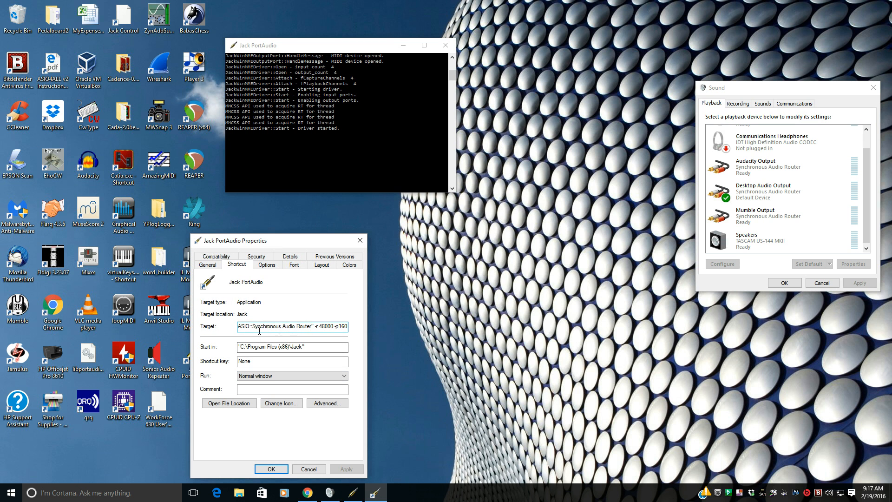
{"action": "double_click", "coordinate": [279, 326]}
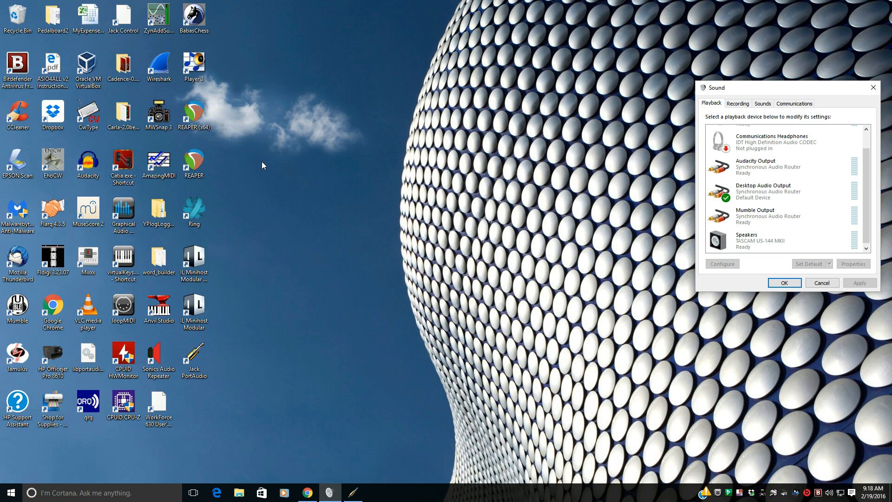
Step: Launch Catia to show the JACK graph with Audacity, Mumble, Desktop Audio and Speaker ports
{"action": "left_click", "coordinate": [123, 160]}
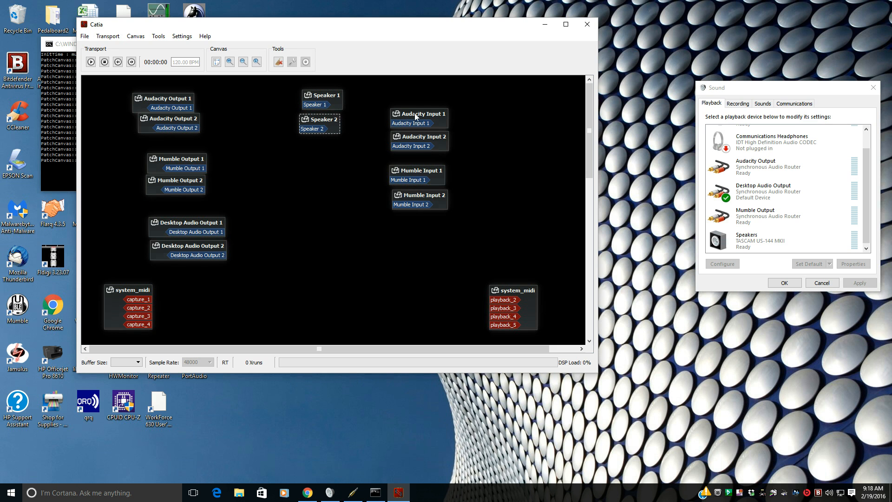
{"action": "mouse_move", "coordinate": [210, 238]}
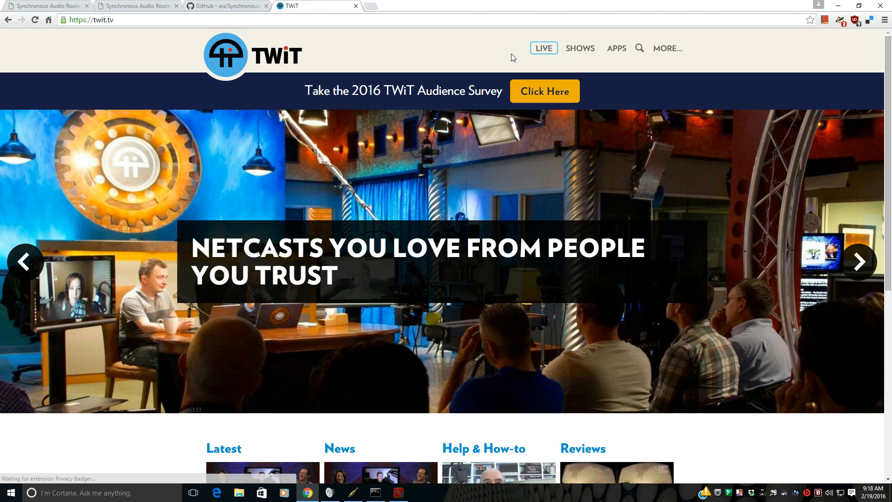
Step: Go to the TWiT live page and select the BitGravity stream source
{"action": "left_click", "coordinate": [544, 49]}
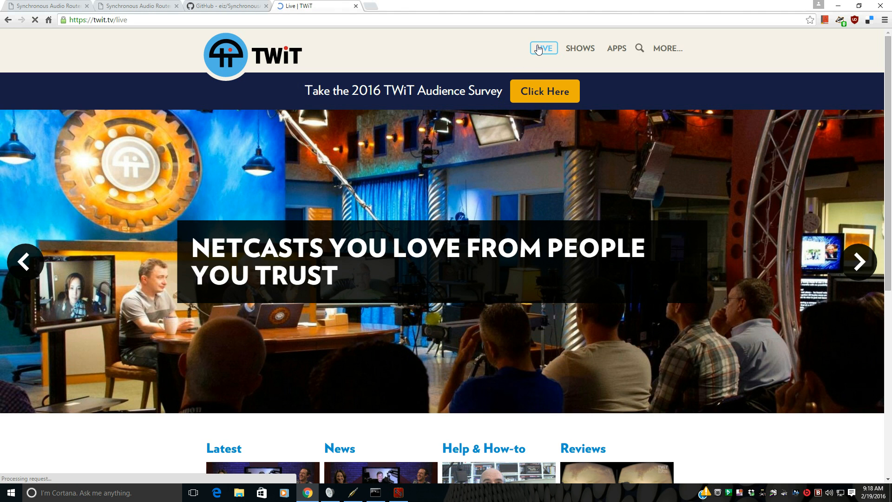
{"action": "left_click", "coordinate": [545, 48]}
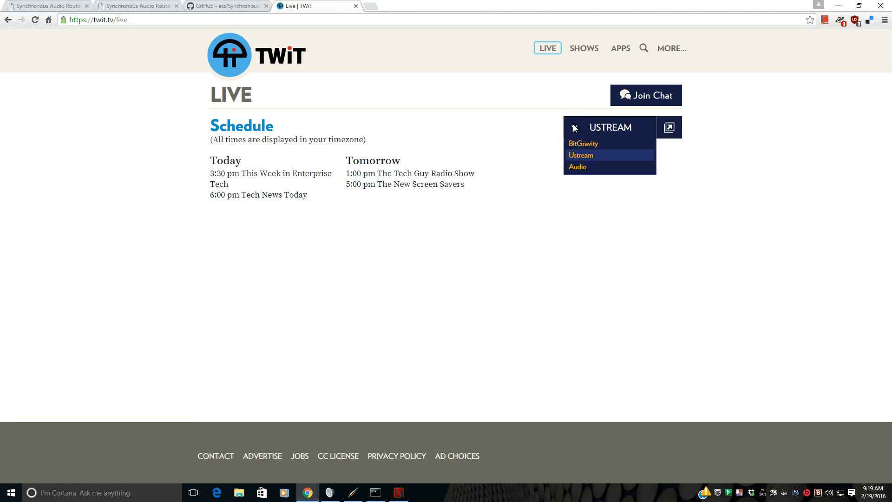
{"action": "left_click", "coordinate": [584, 143]}
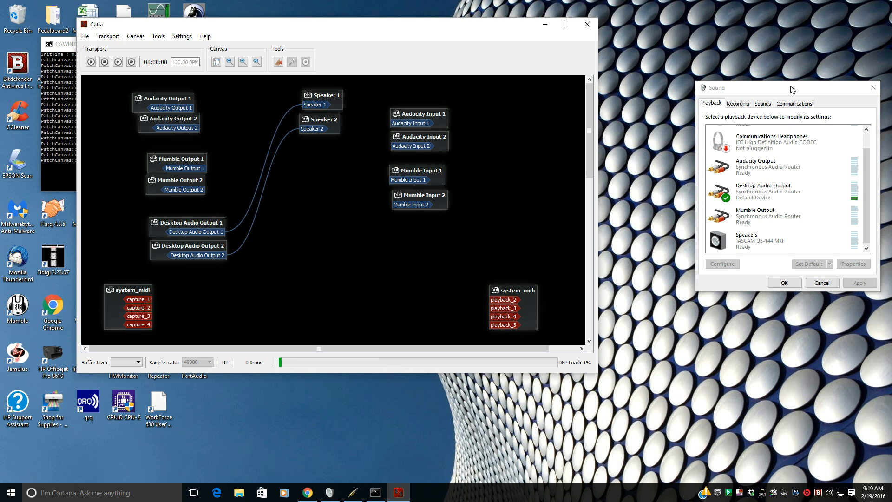
{"action": "mouse_move", "coordinate": [253, 202]}
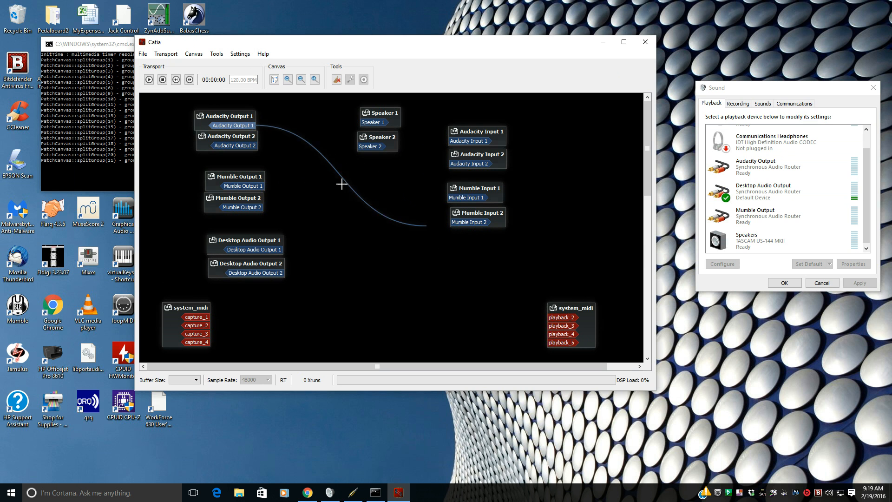
Step: Disconnect Desktop Audio Output from the Speaker ports, then locate Pedalboard2-64bit.exe in File Explorer
{"action": "left_click", "coordinate": [186, 307]}
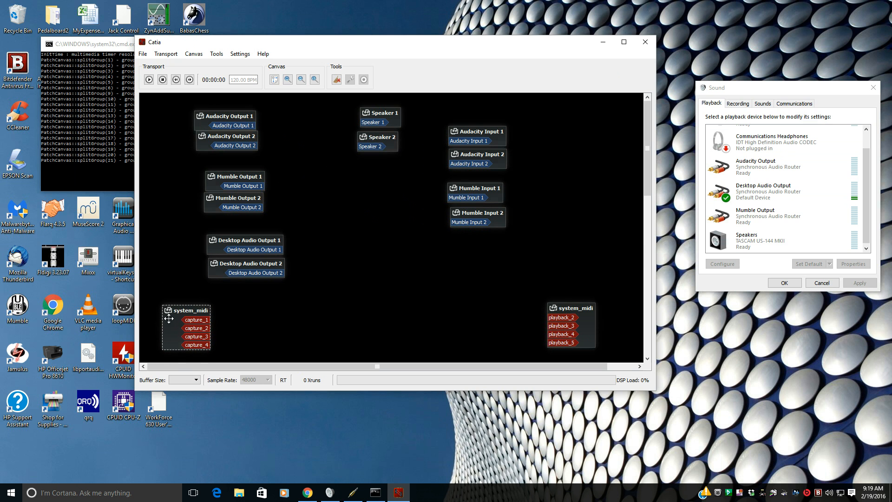
{"action": "left_click", "coordinate": [93, 44]}
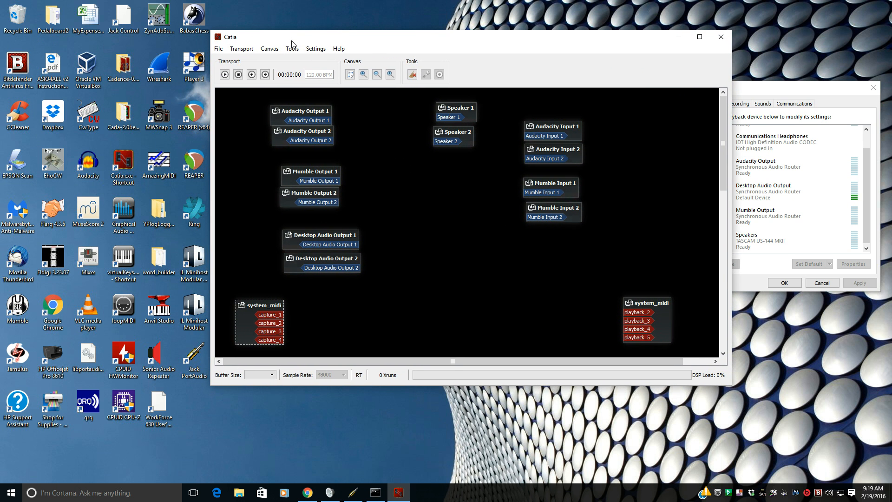
{"action": "mouse_move", "coordinate": [142, 195]}
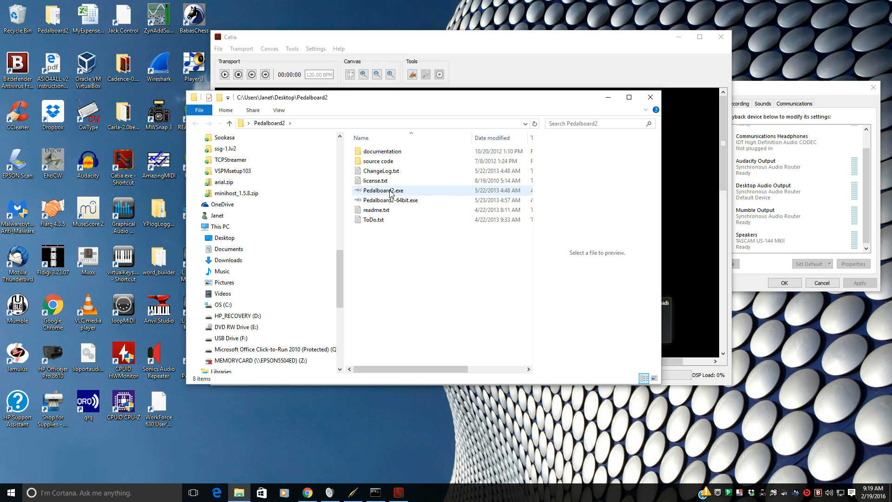
{"action": "left_click", "coordinate": [390, 200]}
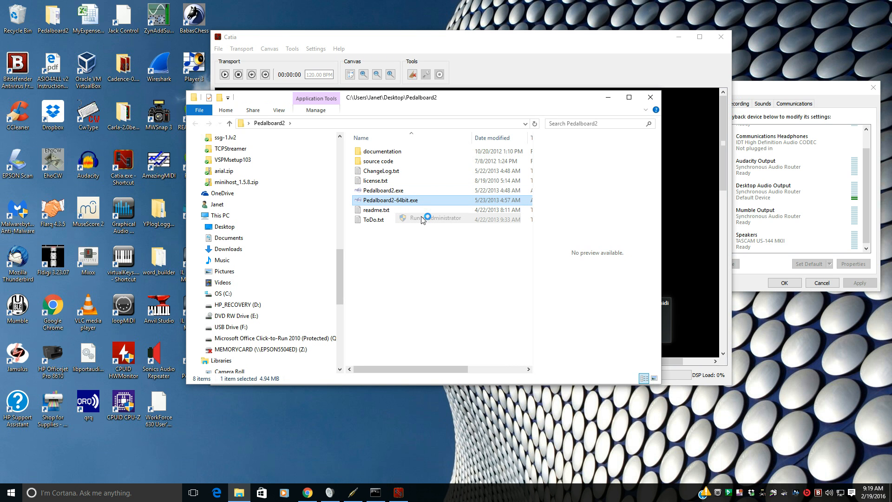
Step: Launch Pedalboard2-64bit and load the DesktopAudio.pdl patch with LoudMax64, Level and VU meters
{"action": "double_click", "coordinate": [390, 200]}
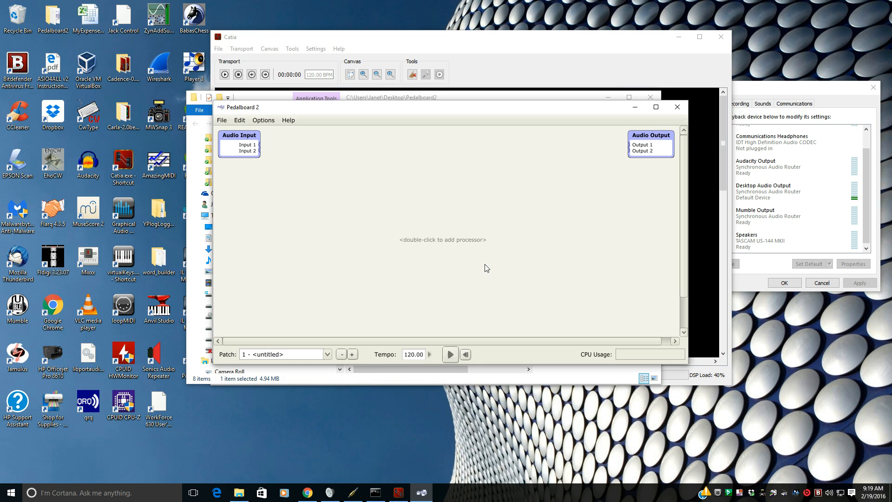
{"action": "left_click", "coordinate": [221, 120]}
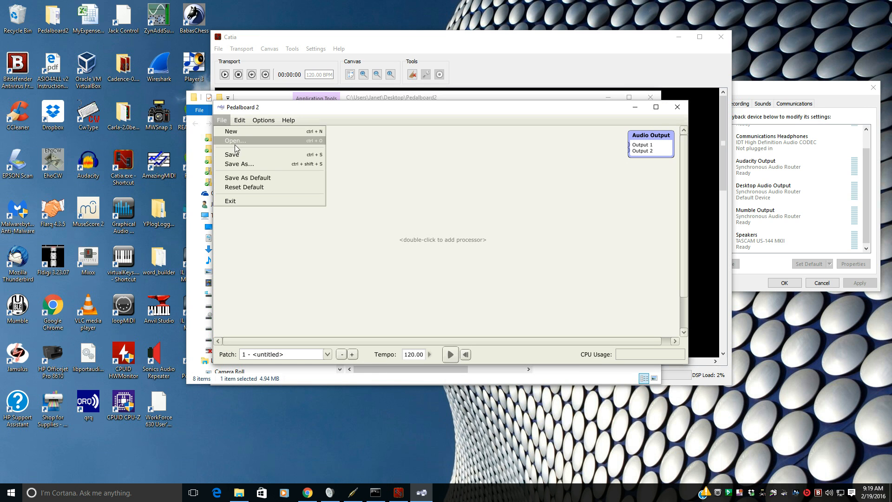
{"action": "left_click", "coordinate": [235, 140]}
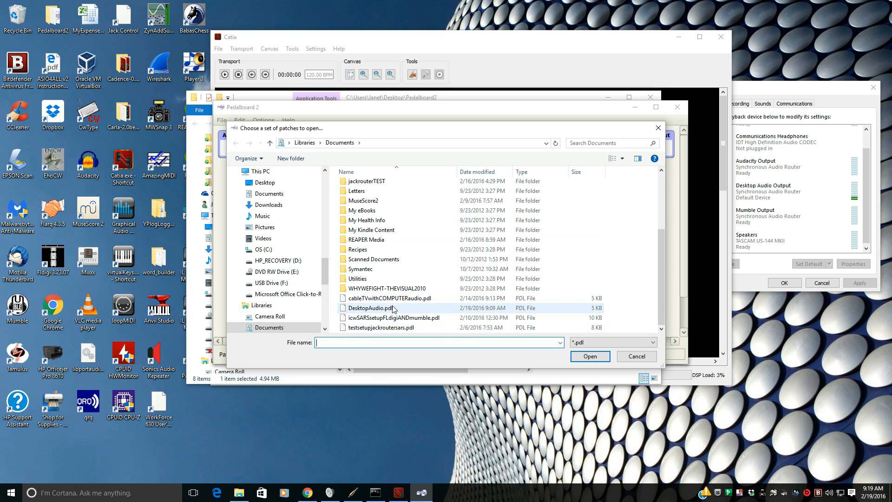
{"action": "left_click", "coordinate": [590, 356]}
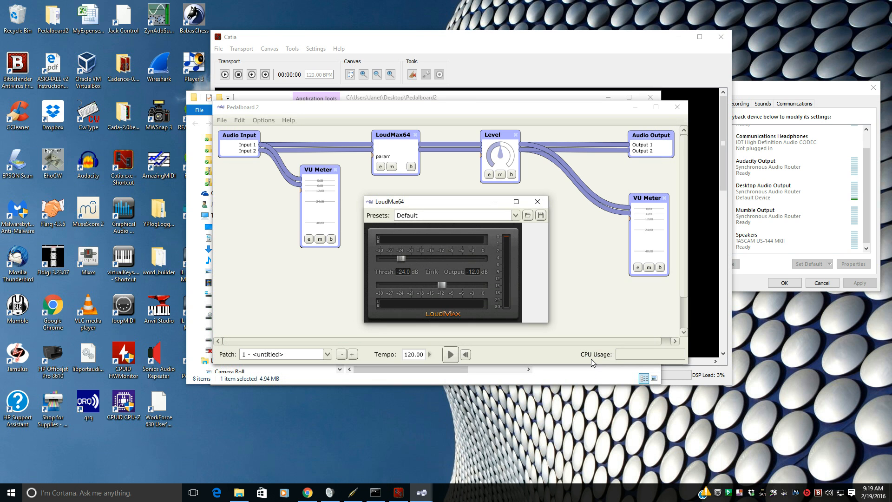
{"action": "mouse_move", "coordinate": [355, 476]}
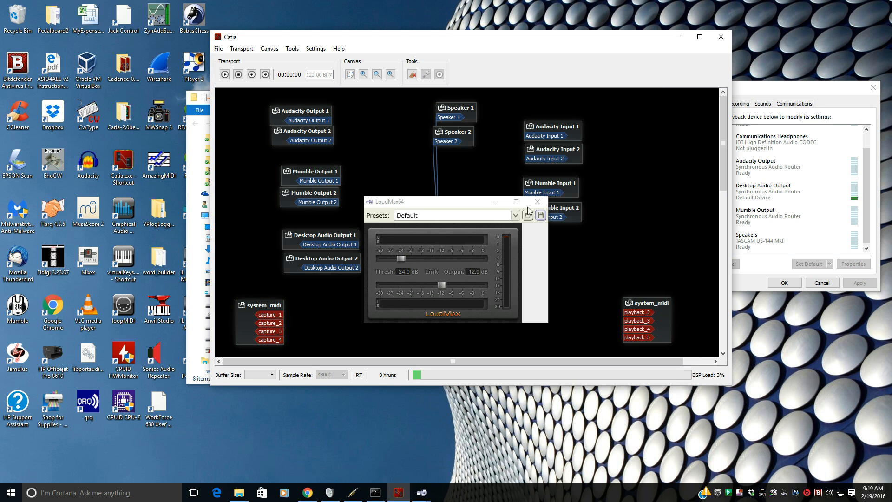
Step: Dismiss the LoudMax64 window and wire Desktop Audio Output 1/2 into Pedalboard2 in1/in2
{"action": "left_click", "coordinate": [537, 201]}
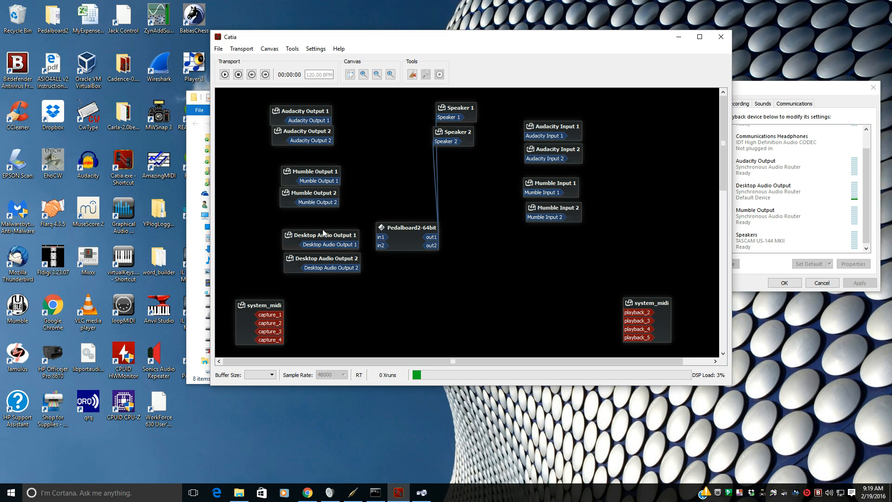
{"action": "left_click_drag", "start_coordinate": [407, 235], "coordinate": [474, 257]}
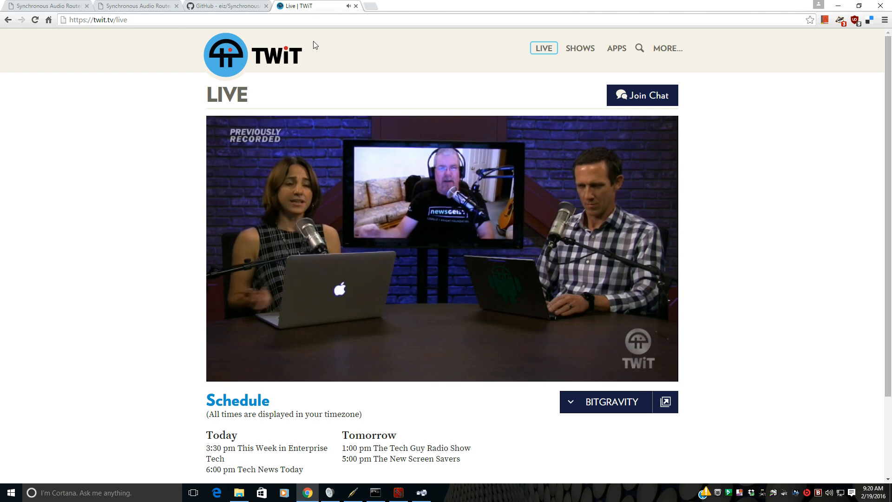
Step: Switch Chrome to the SynchronousAudioRouter GitHub tab, then bring up the Windows Sound playback devices
{"action": "left_click", "coordinate": [226, 6]}
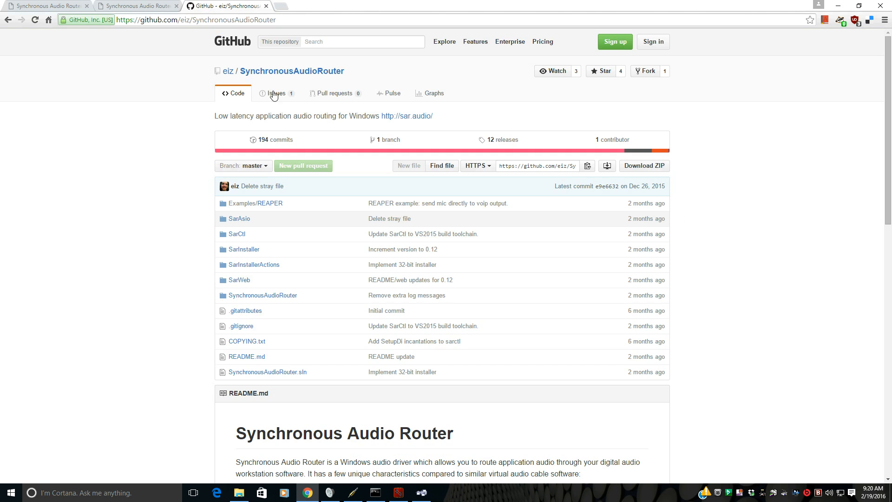
{"action": "left_click", "coordinate": [47, 7]}
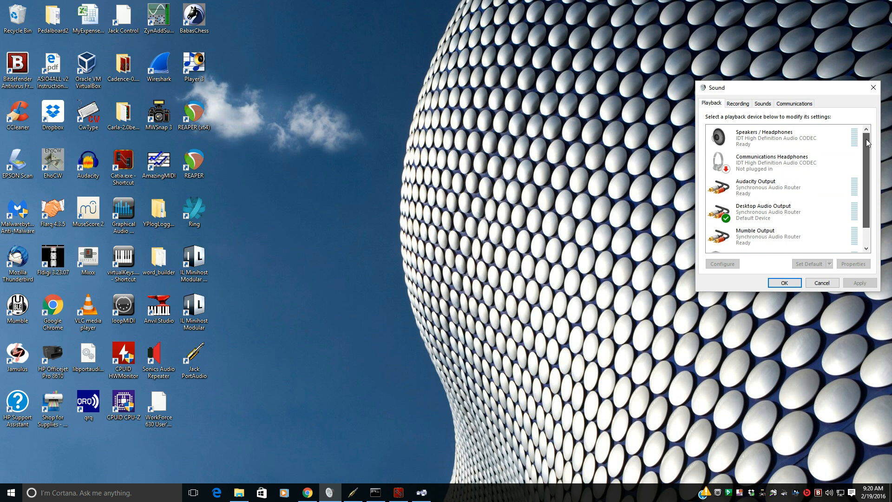
Step: Scroll the Playback list to confirm Desktop Audio Output is still the default device
{"action": "scroll", "scroll_direction": "down", "scroll_amount": 3}
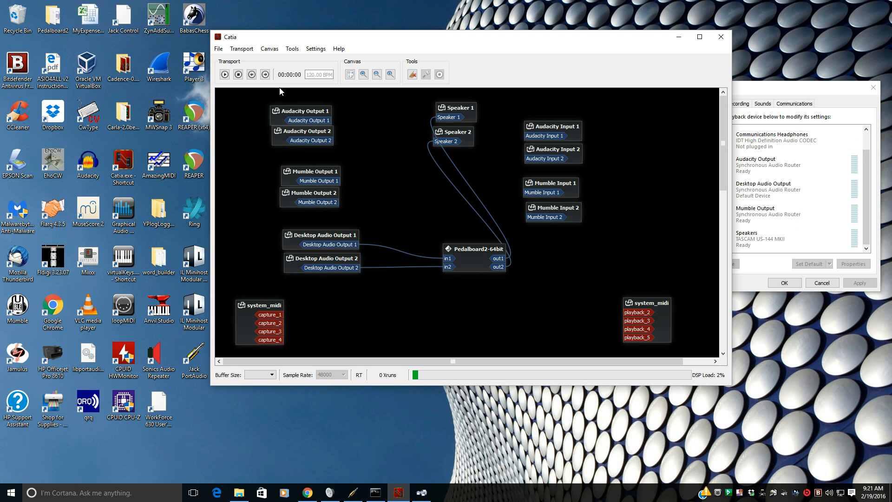
{"action": "mouse_move", "coordinate": [399, 216]}
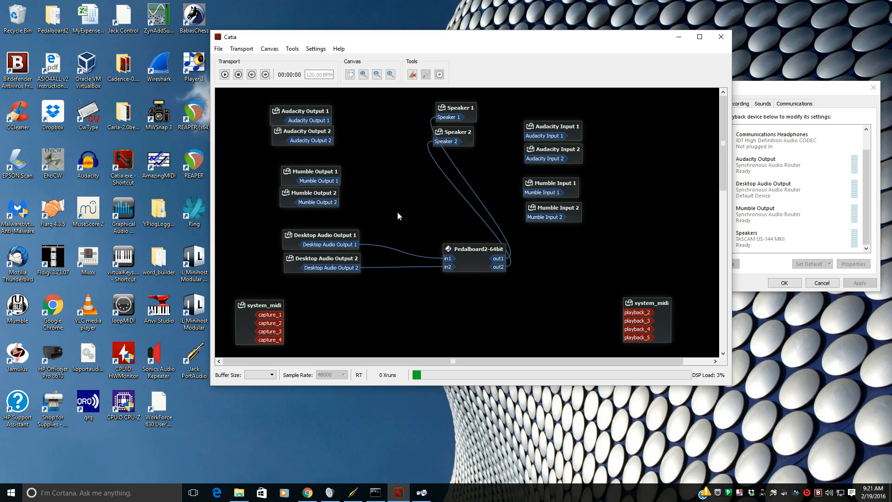
Step: Move the Audacity Input nodes right and the Pedalboard2 node toward the graph centre for new connections
{"action": "left_click", "coordinate": [553, 130]}
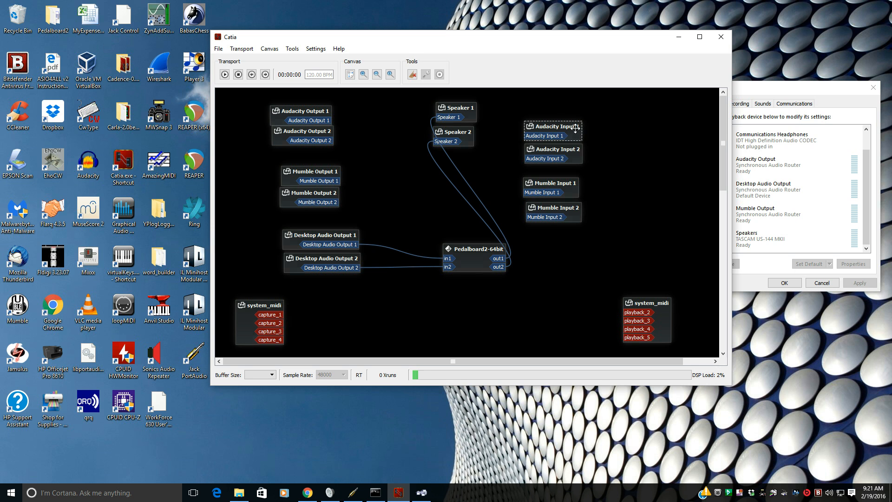
{"action": "left_click_drag", "start_coordinate": [551, 128], "coordinate": [589, 140]}
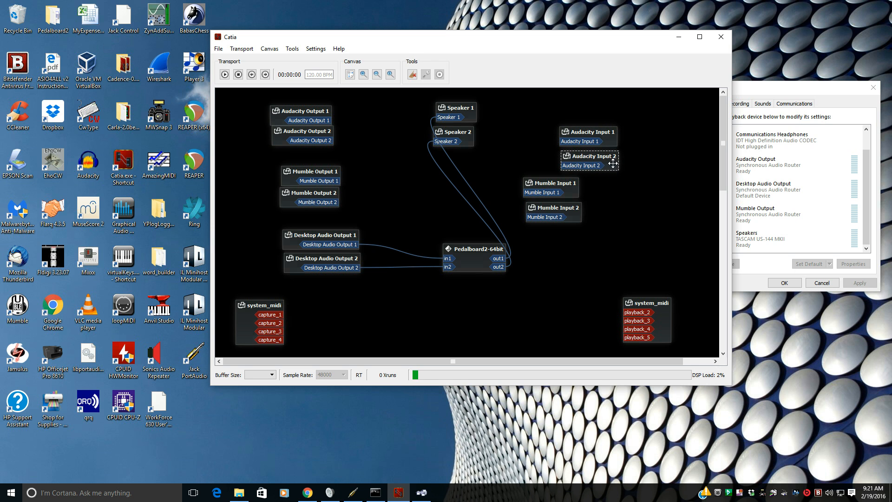
{"action": "left_click_drag", "start_coordinate": [475, 249], "coordinate": [420, 206]}
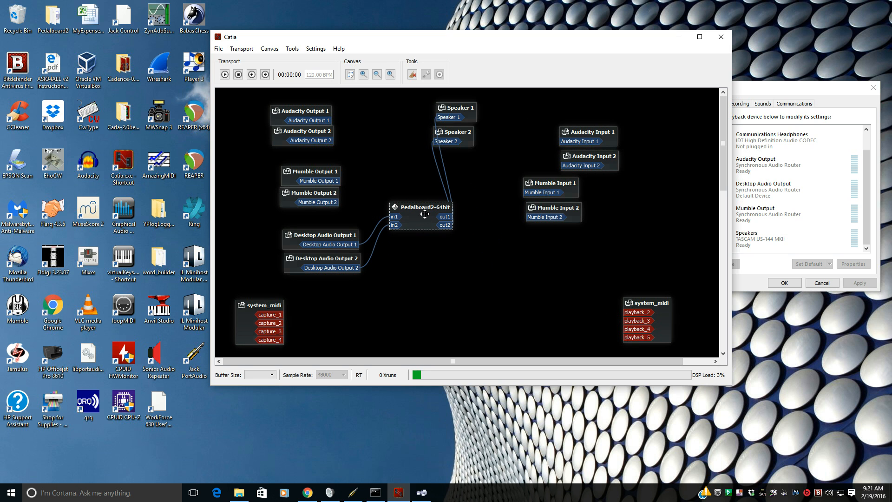
{"action": "mouse_move", "coordinate": [573, 208]}
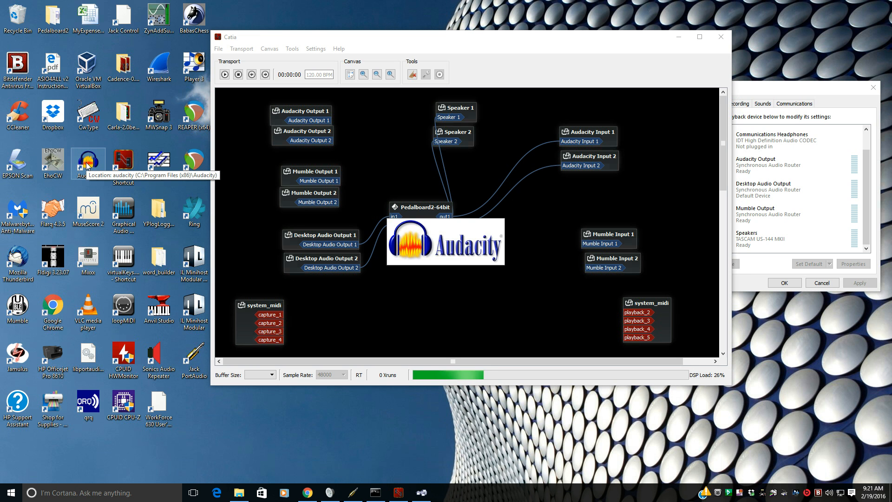
Step: Launch Audacity, dismiss the welcome notice and choose Audacity Input (Synchronous Audio Router) as recording device
{"action": "double_click", "coordinate": [88, 159]}
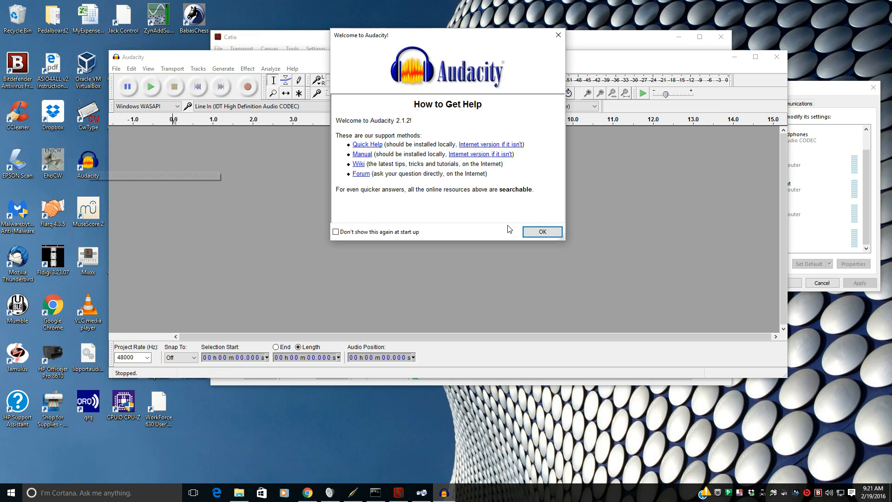
{"action": "left_click", "coordinate": [543, 232]}
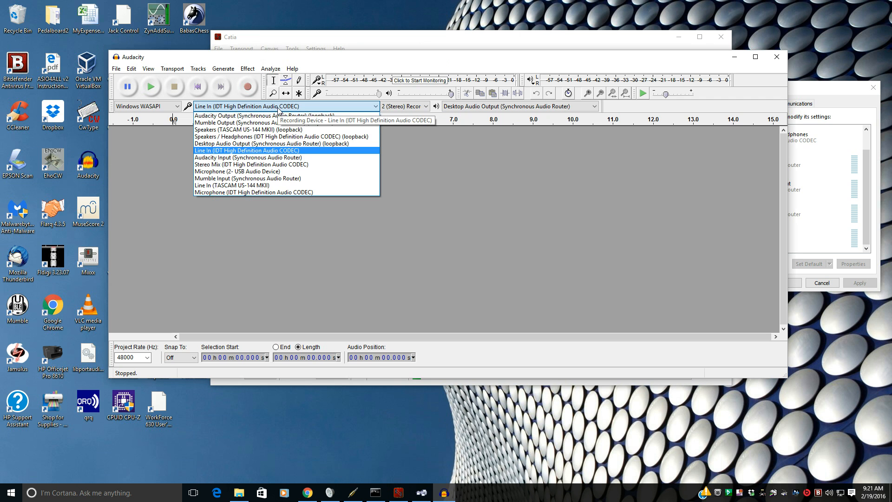
{"action": "mouse_move", "coordinate": [278, 132]}
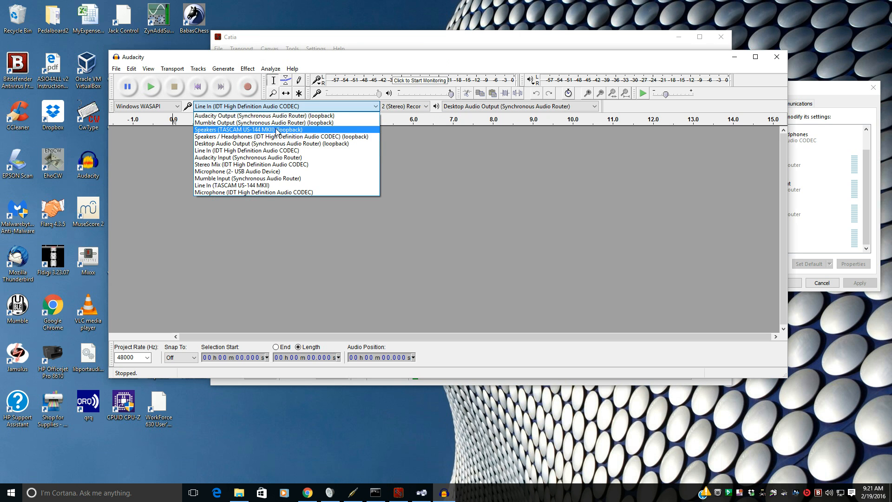
{"action": "mouse_move", "coordinate": [277, 159]}
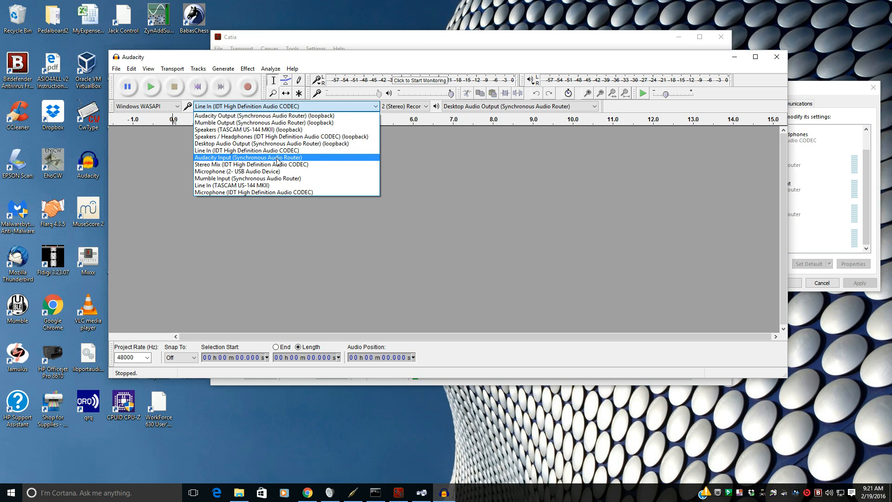
{"action": "left_click", "coordinate": [247, 157]}
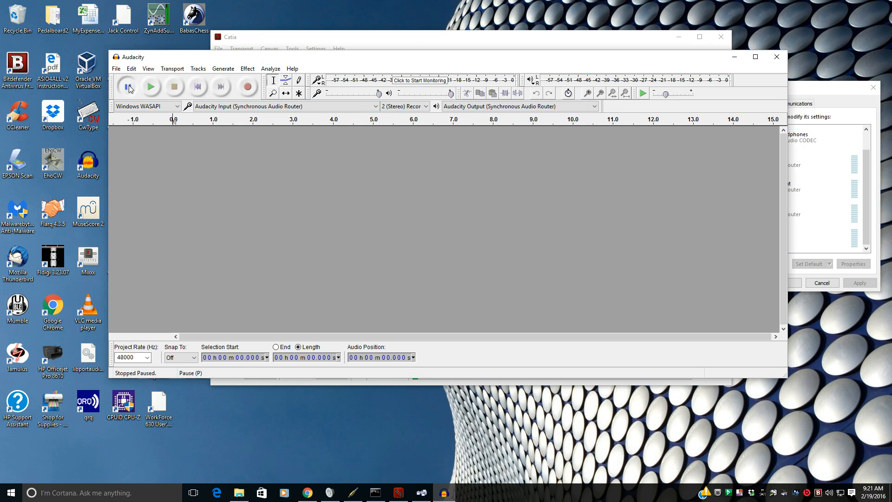
Step: Arm a paused recording in Audacity and nudge the Mumble Input 1 node in Catia
{"action": "left_click", "coordinate": [247, 86]}
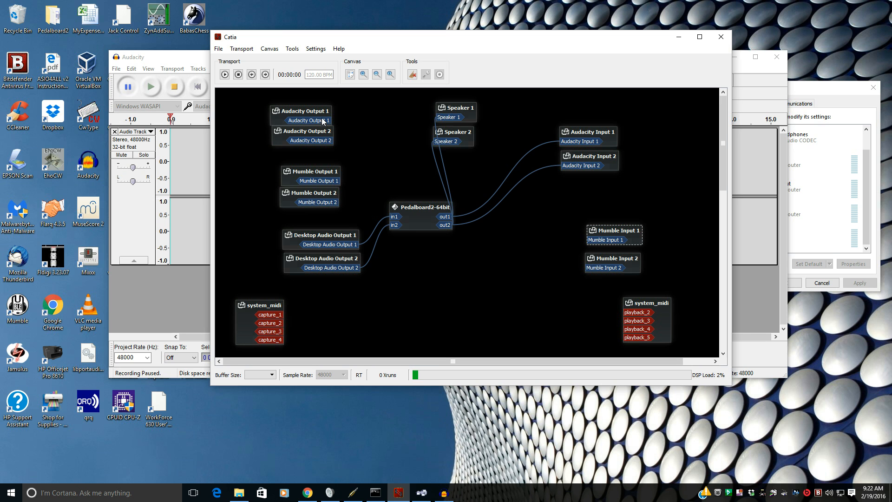
{"action": "left_click_drag", "start_coordinate": [319, 120], "coordinate": [448, 117]}
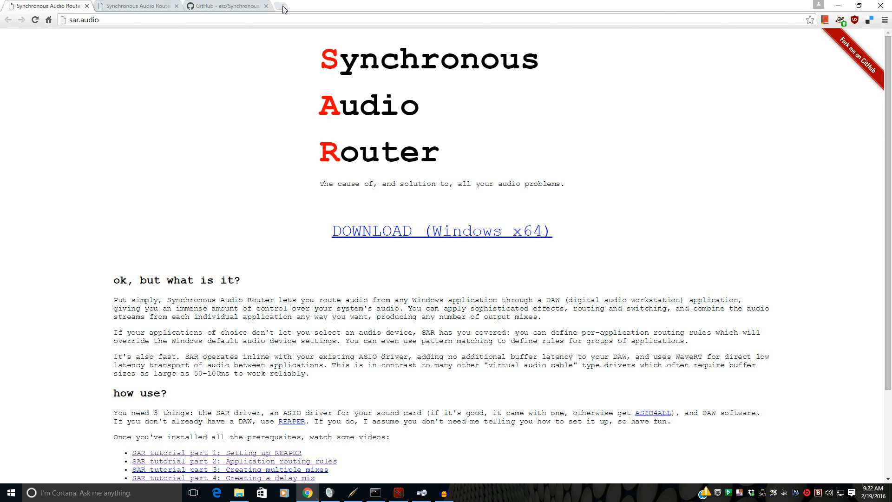
Step: Start the TWiT live stream from the BitGravity source in a new tab, then minimize Chrome
{"action": "left_click", "coordinate": [281, 9]}
{"action": "type", "text": "https://twit.tv"}
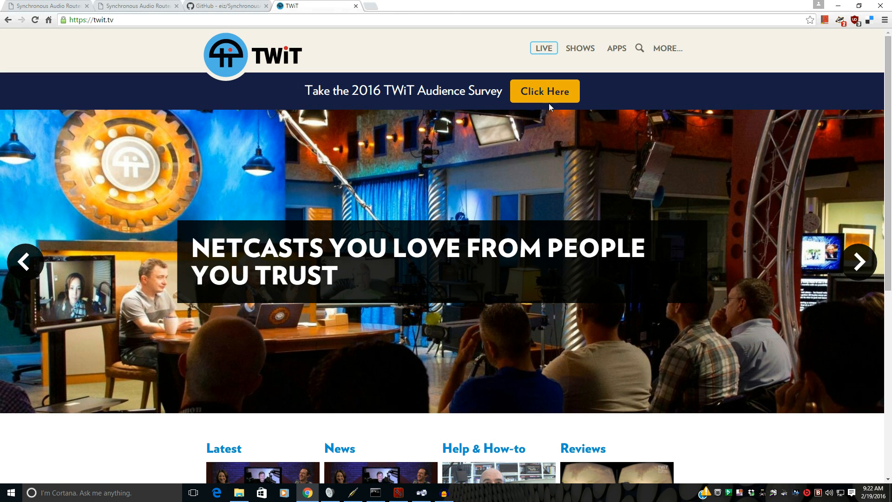
{"action": "left_click", "coordinate": [543, 49]}
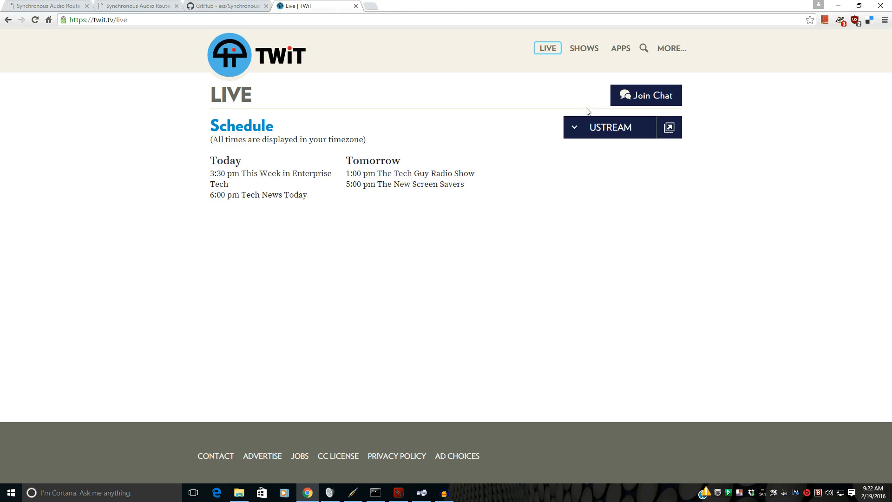
{"action": "left_click", "coordinate": [610, 127]}
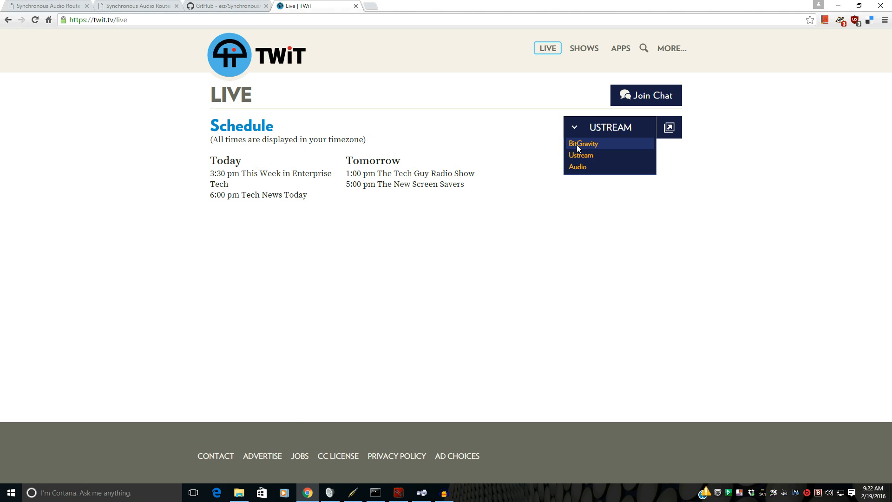
{"action": "left_click", "coordinate": [584, 143]}
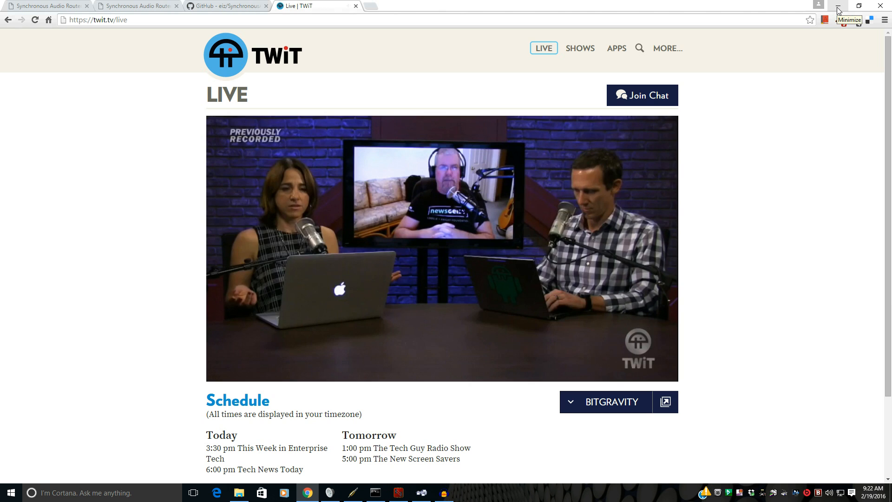
{"action": "left_click", "coordinate": [838, 6]}
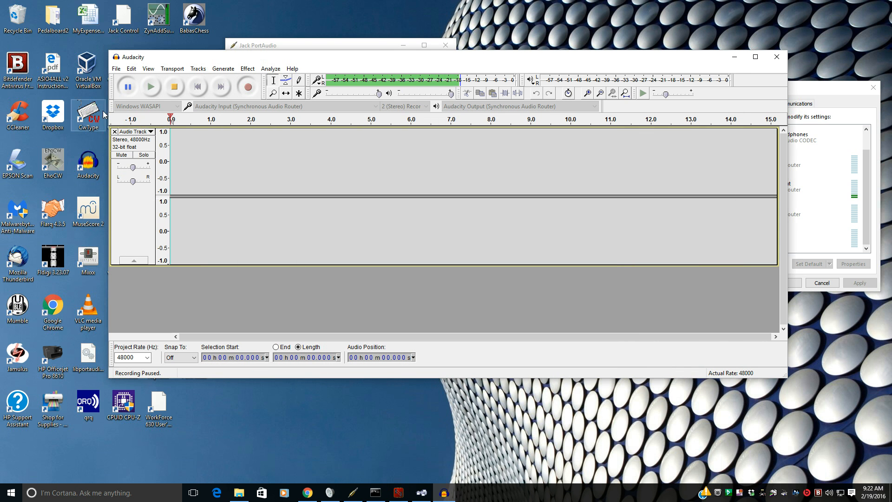
Step: Record about eight seconds of the TWiT stream, pause, and close the stream tab
{"action": "left_click", "coordinate": [128, 87]}
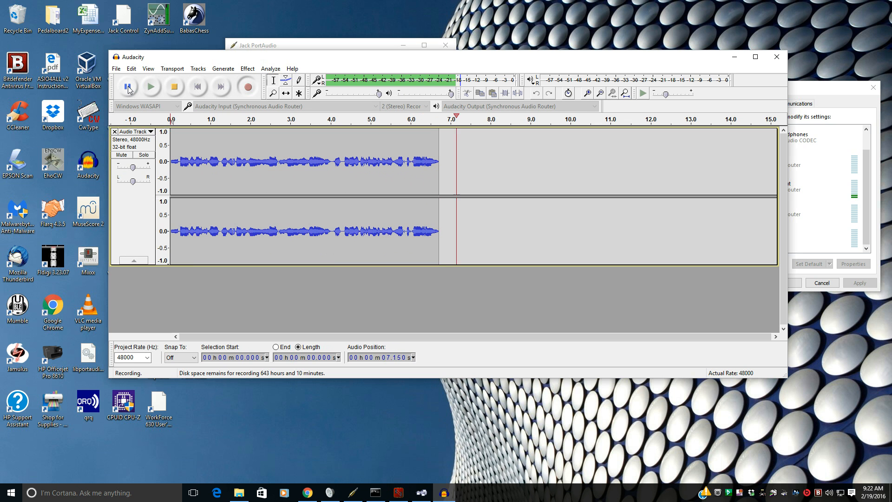
{"action": "left_click", "coordinate": [129, 88]}
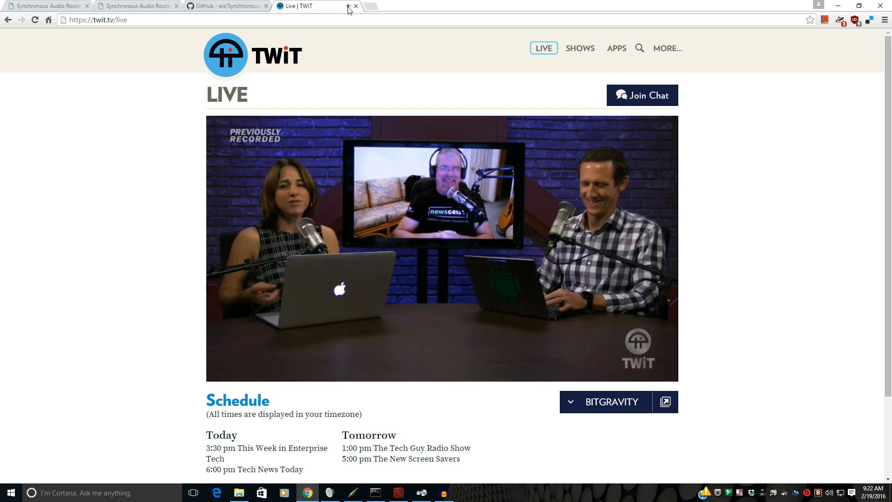
{"action": "left_click", "coordinate": [356, 6]}
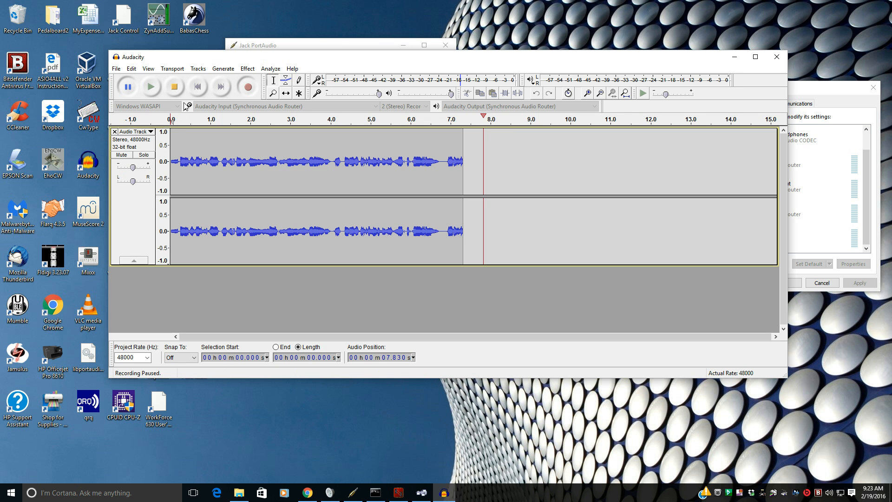
Step: Stop recording and play the captured take back from the start
{"action": "left_click", "coordinate": [173, 86]}
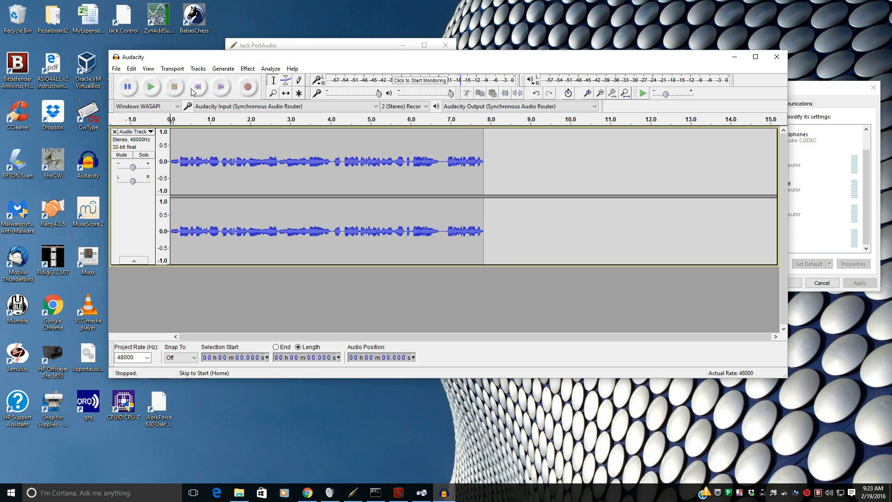
{"action": "left_click", "coordinate": [151, 87]}
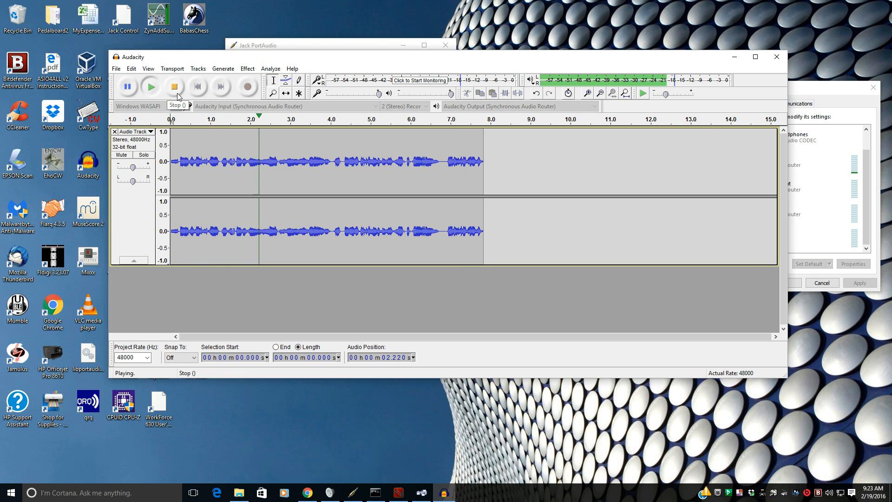
{"action": "left_click", "coordinate": [174, 86]}
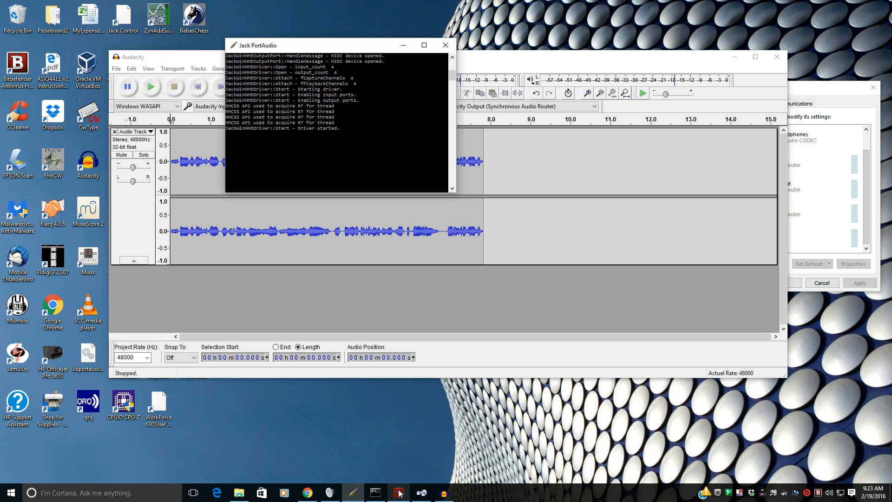
Step: Bring Catia forward and move the Pedalboard2-64bit node lower and slightly left in the graph
{"action": "left_click", "coordinate": [399, 493]}
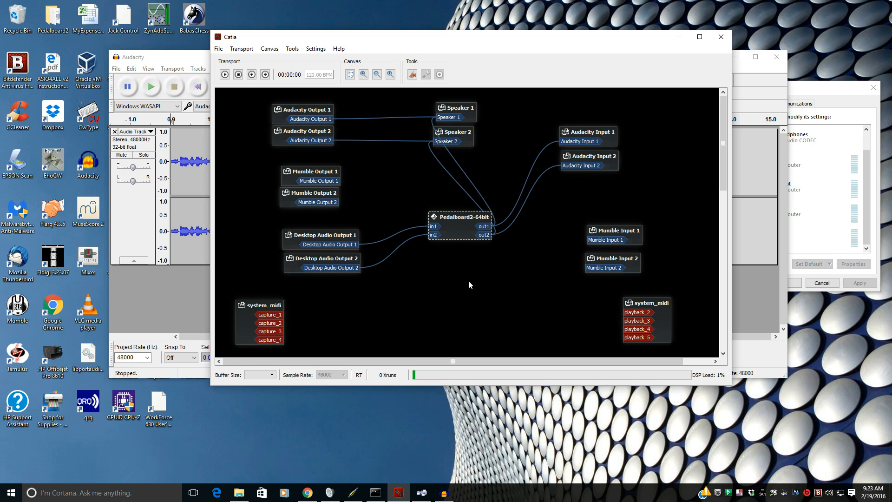
{"action": "left_click_drag", "start_coordinate": [460, 217], "coordinate": [460, 246]}
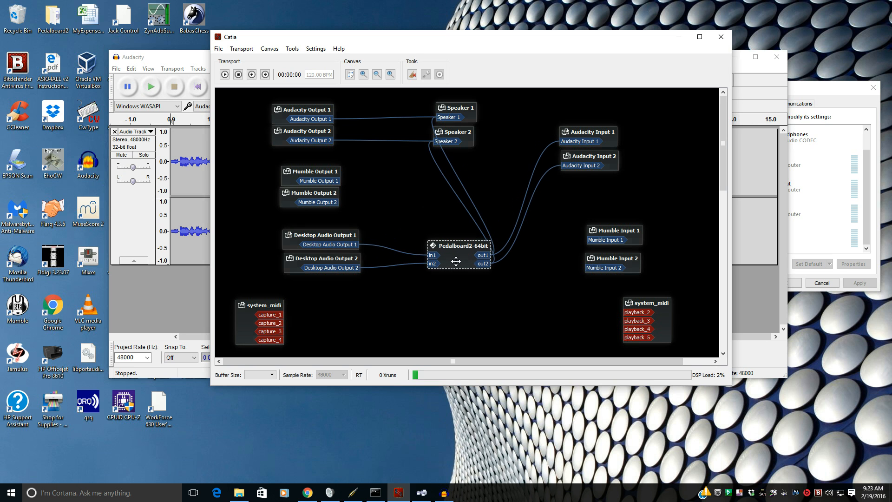
{"action": "left_click_drag", "start_coordinate": [456, 261], "coordinate": [453, 257]}
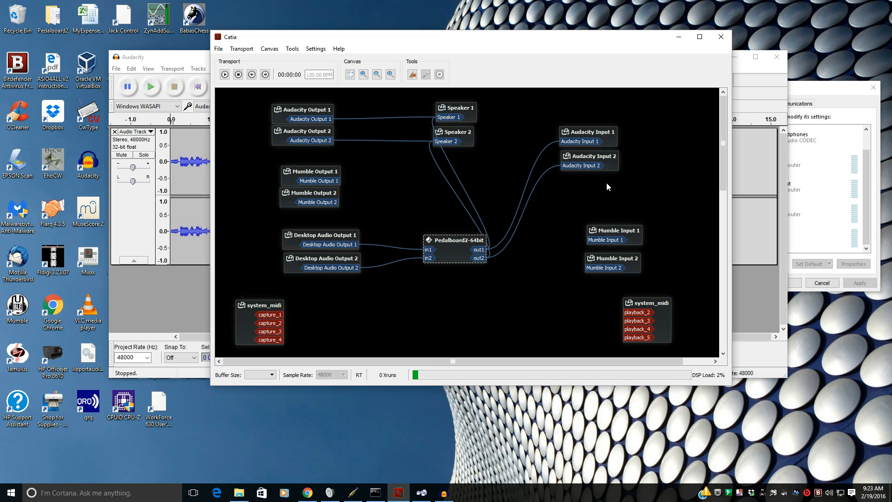
{"action": "mouse_move", "coordinate": [619, 208]}
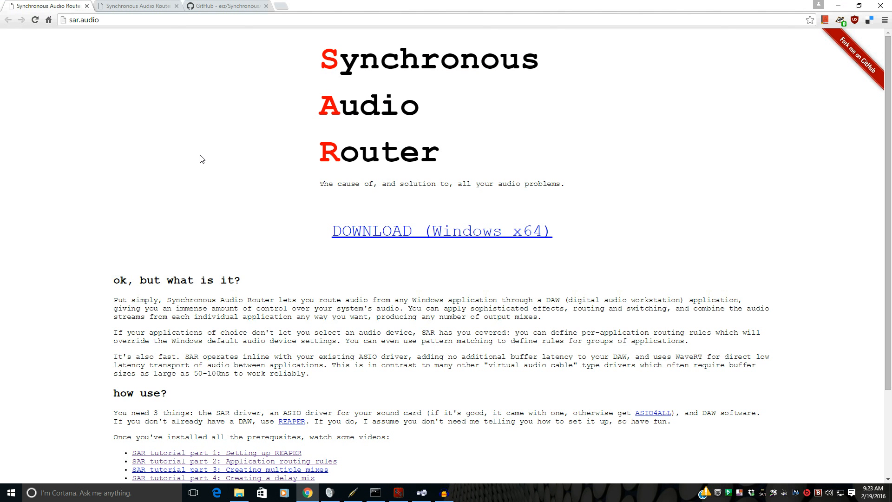
{"action": "mouse_move", "coordinate": [615, 435]}
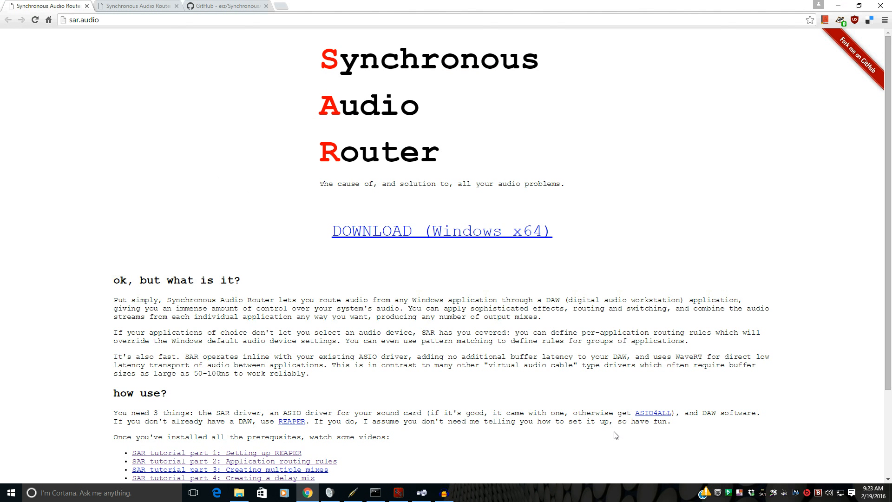